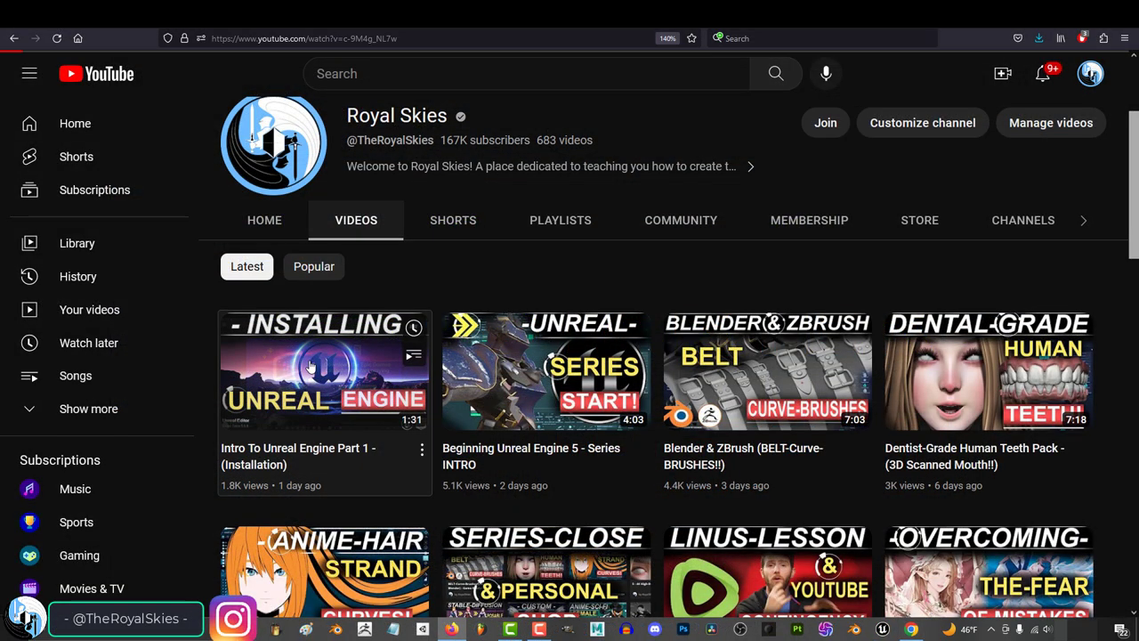
Play the Intro To Unreal Engine Part 1 video, then minimize the browser to the desktop
{"action": "left_click", "coordinate": [324, 371]}
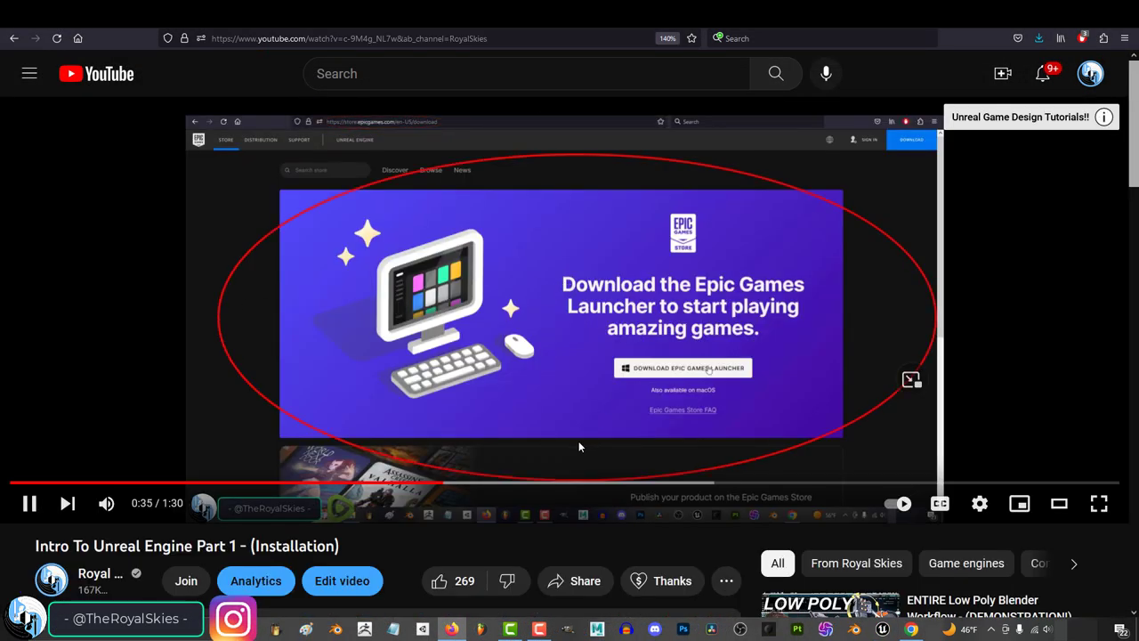
{"action": "left_click", "coordinate": [883, 629]}
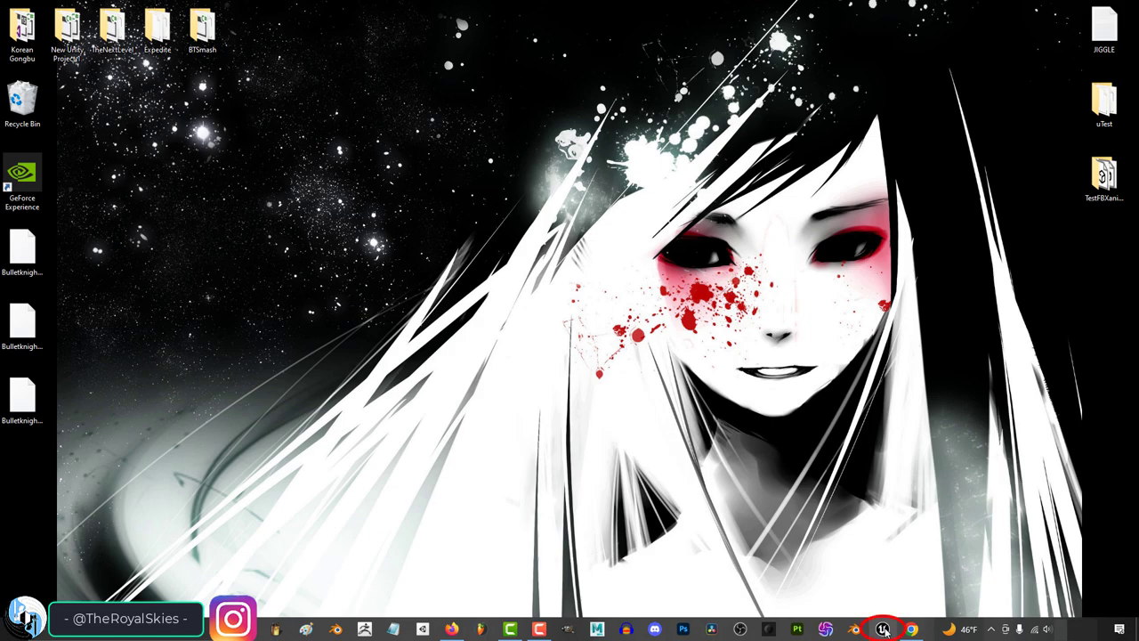
Launch Unreal Engine and browse Automotive, Architecture and Film templates, ending on Games' Third Person
{"action": "left_click", "coordinate": [883, 629]}
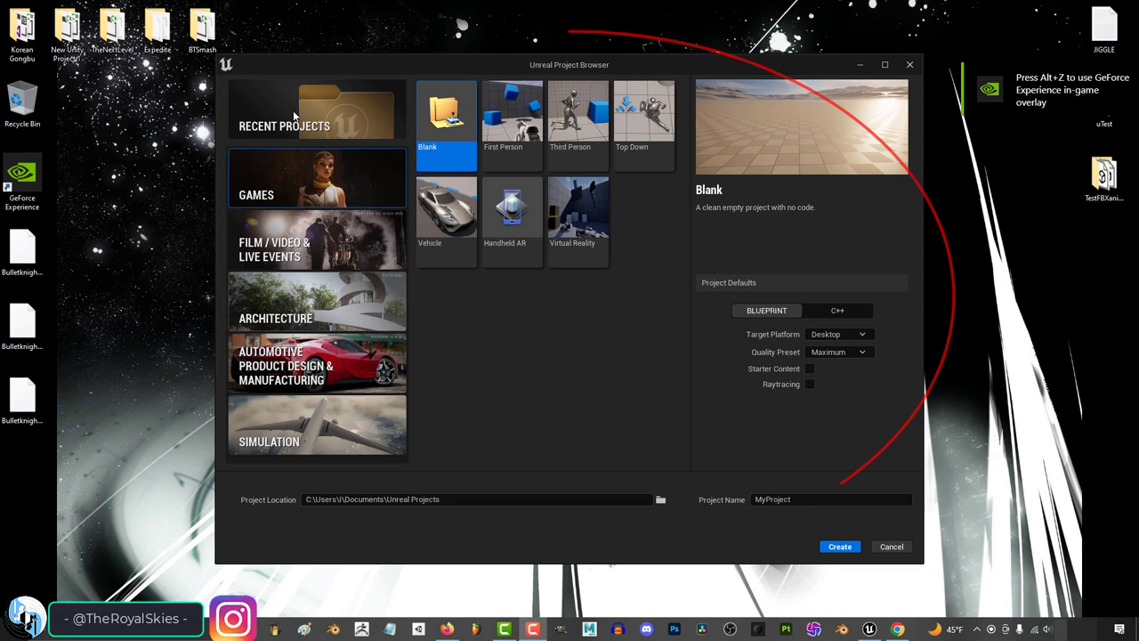
{"action": "mouse_move", "coordinate": [311, 199]}
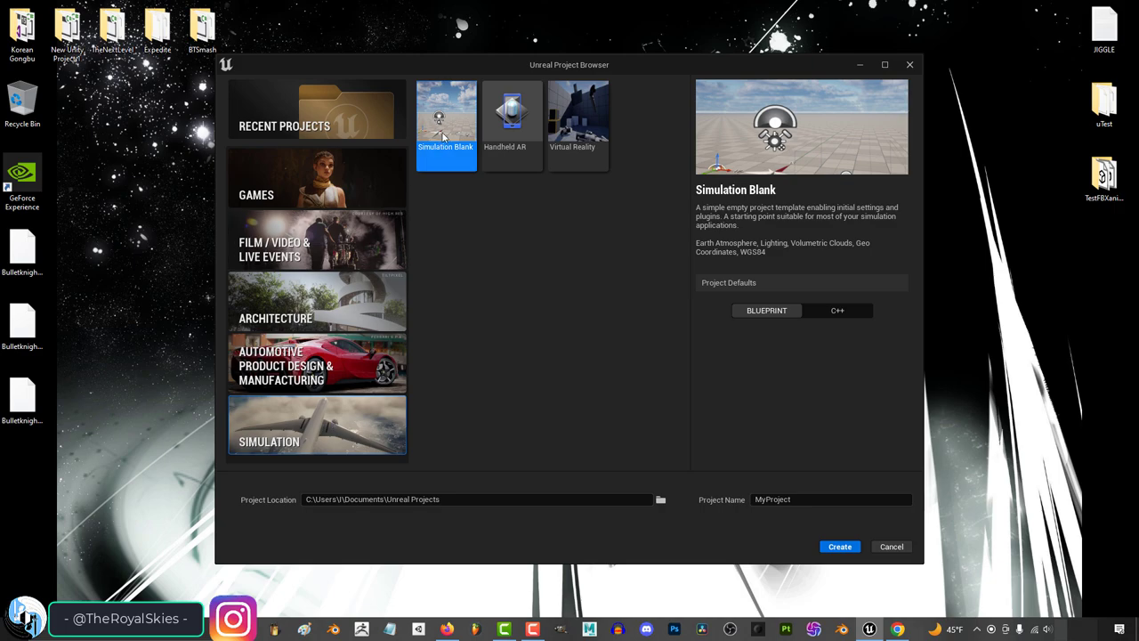
{"action": "left_click", "coordinate": [577, 114]}
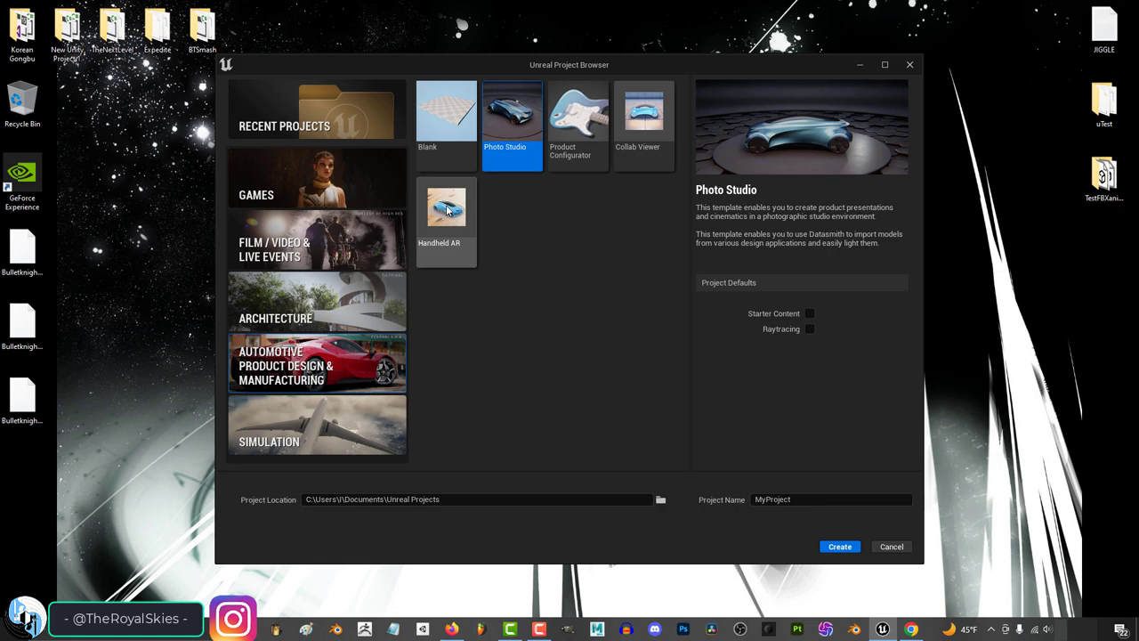
{"action": "left_click", "coordinate": [317, 318]}
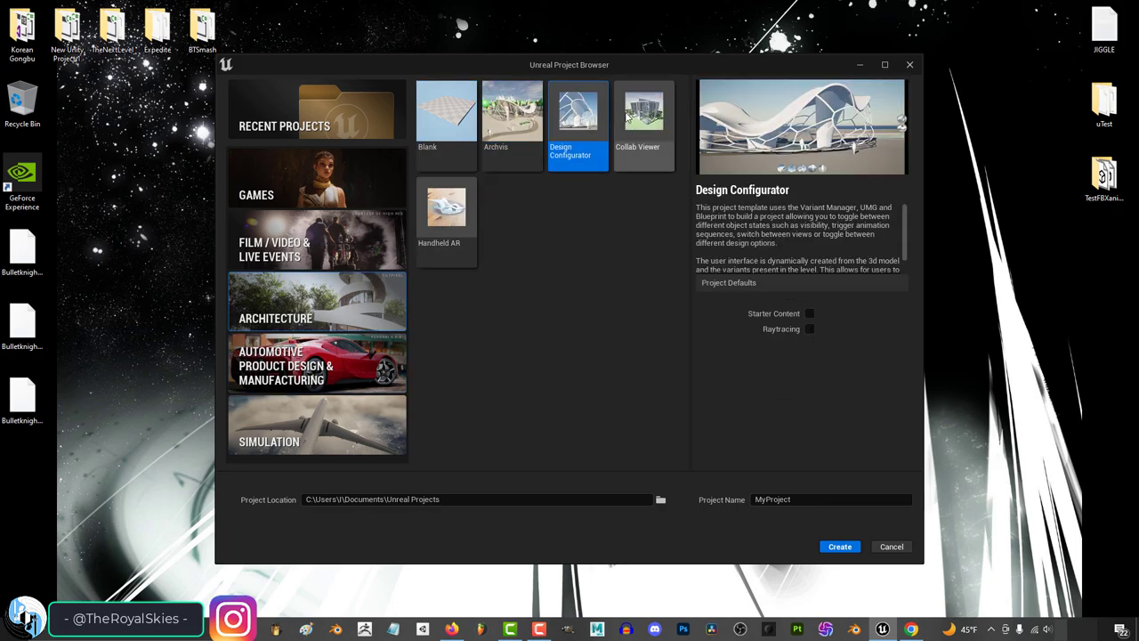
{"action": "left_click", "coordinate": [317, 250]}
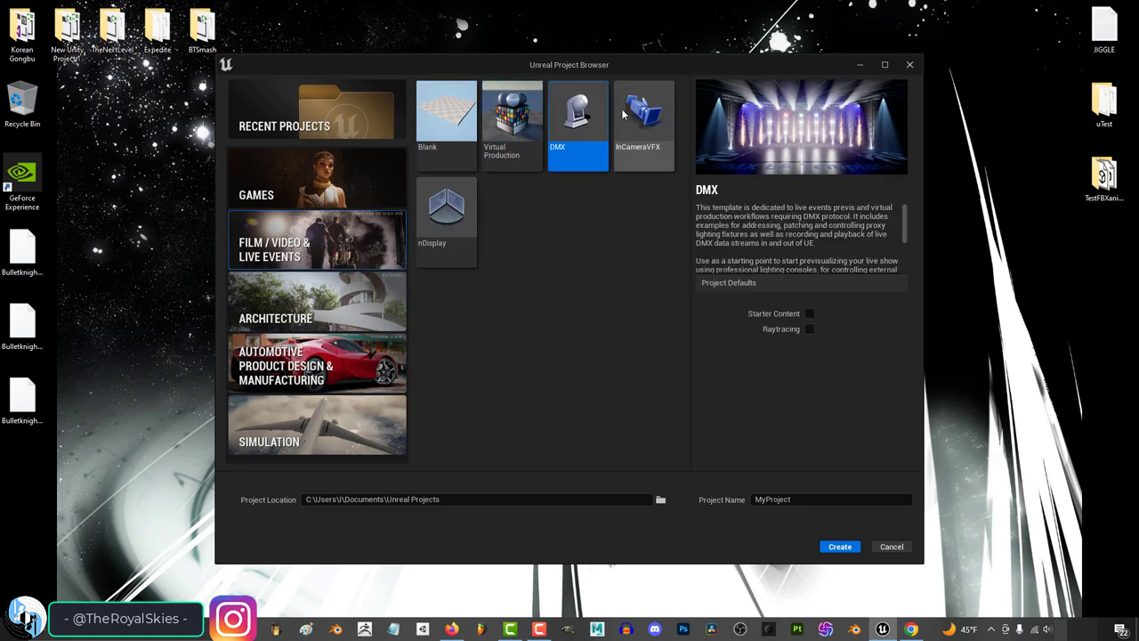
{"action": "left_click", "coordinate": [838, 547]}
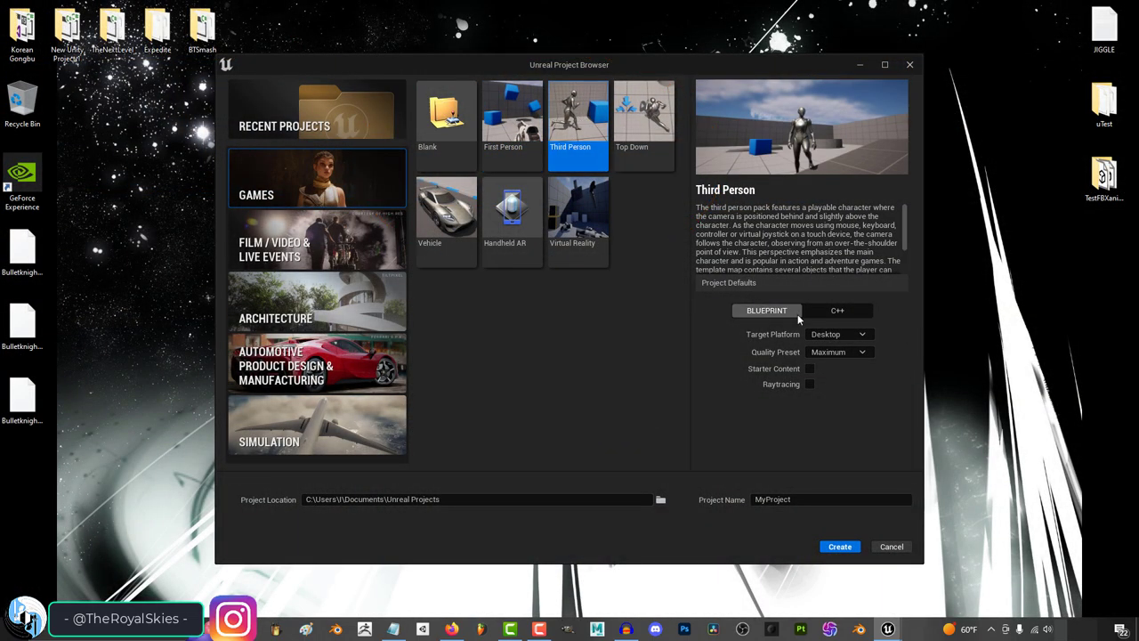
Create the NewGame Third Person project and play its level
{"action": "type", "text": "NewGame"}
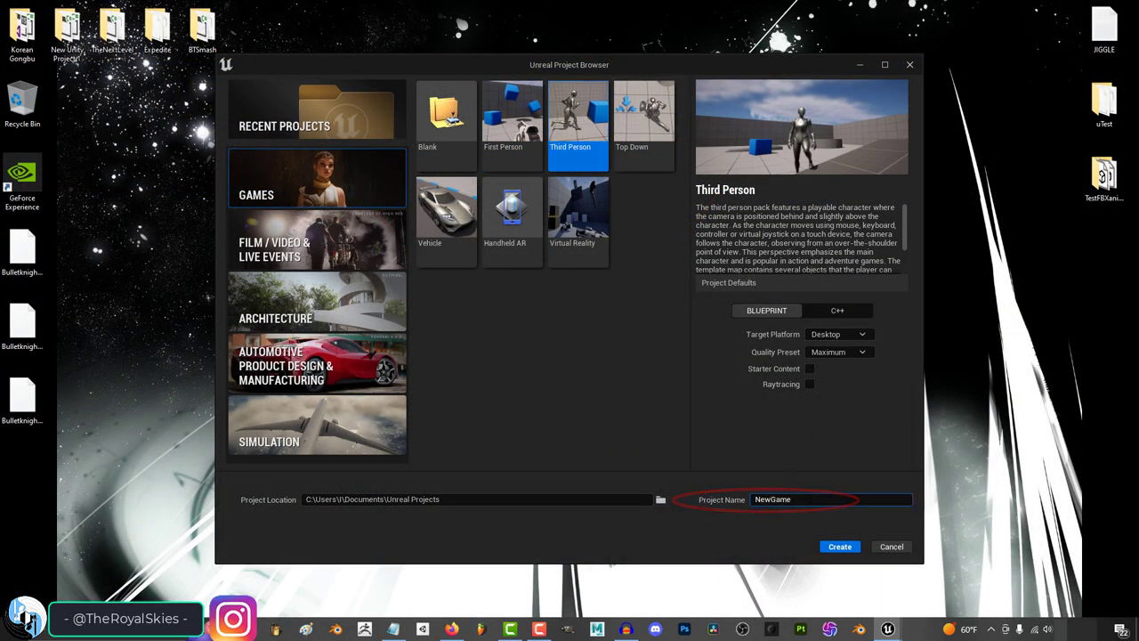
{"action": "left_click", "coordinate": [839, 546]}
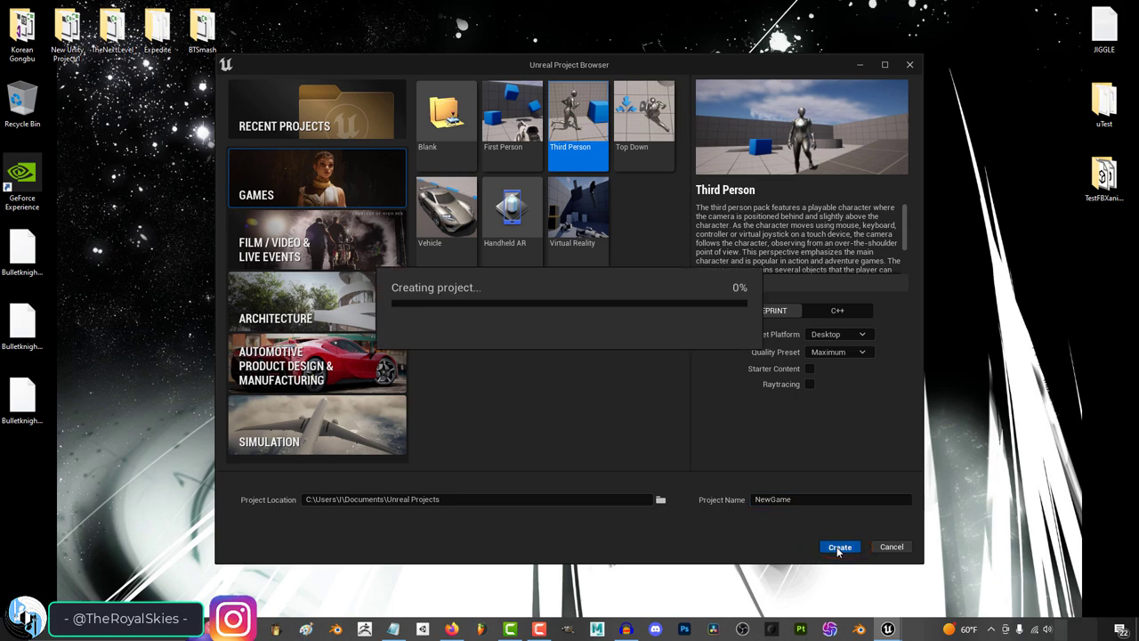
{"action": "left_click", "coordinate": [839, 546]}
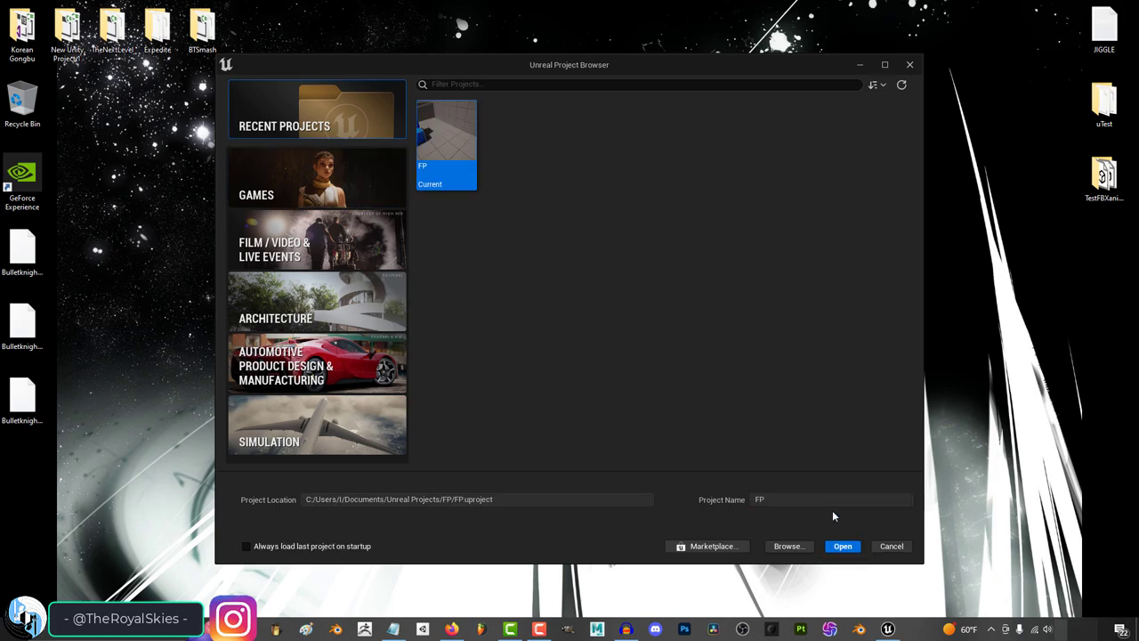
{"action": "left_click", "coordinate": [841, 545]}
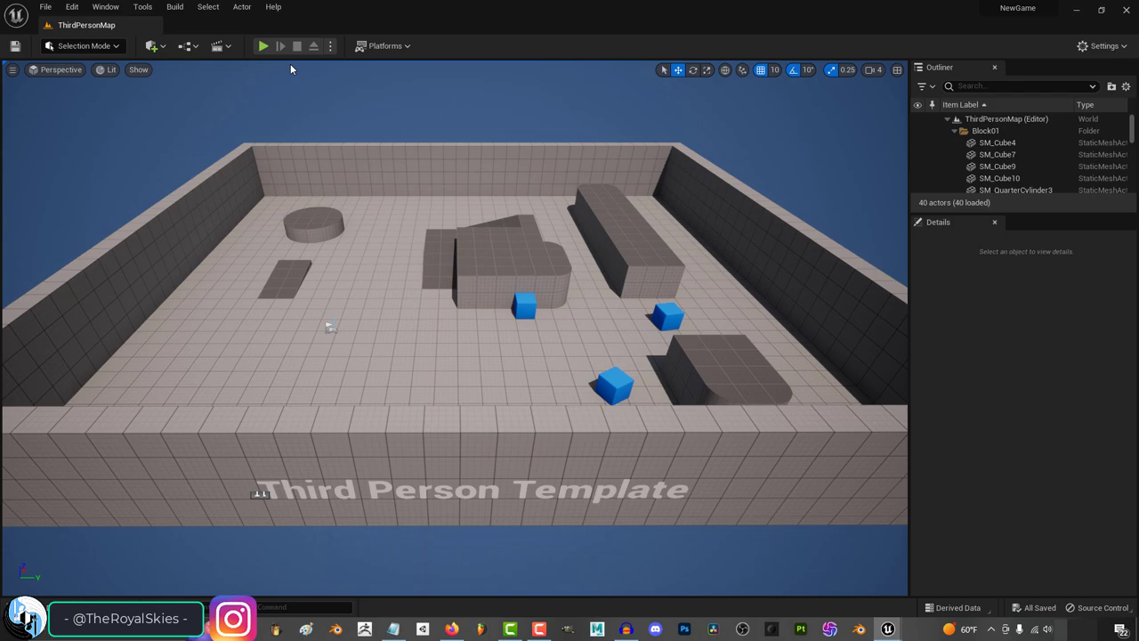
{"action": "left_click", "coordinate": [263, 45]}
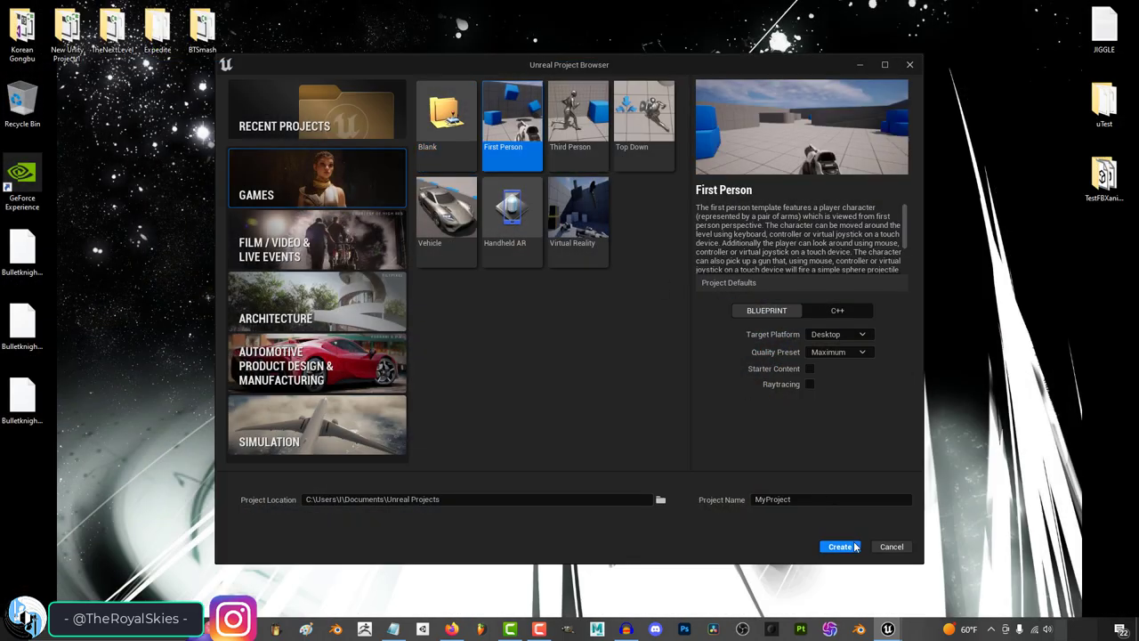
Create the NewVehicle project from the Vehicle template and load VehicleExampleMap
{"action": "left_click", "coordinate": [839, 546]}
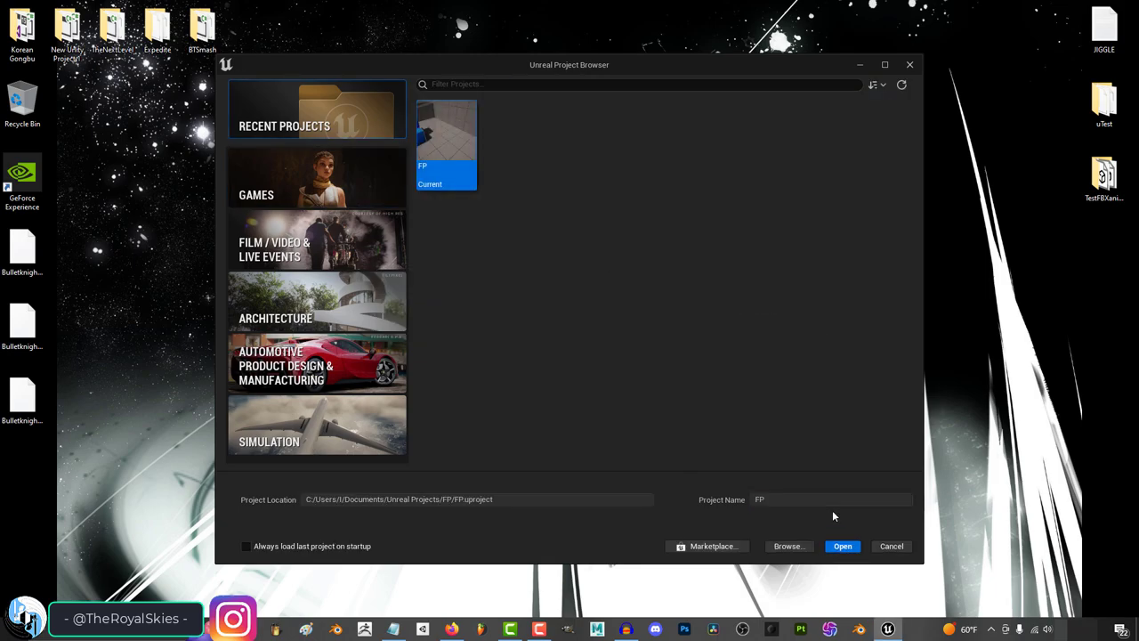
{"action": "left_click", "coordinate": [842, 546]}
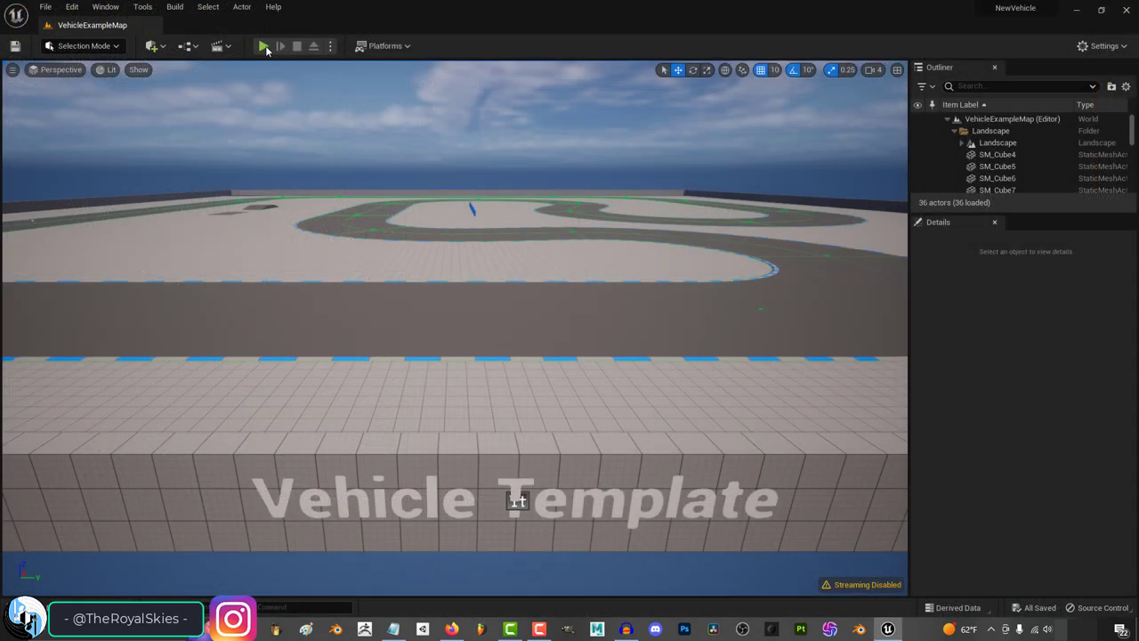
Play the vehicle level, then create the NewHand Handheld AR and NewVirtual VR projects
{"action": "left_click", "coordinate": [263, 45]}
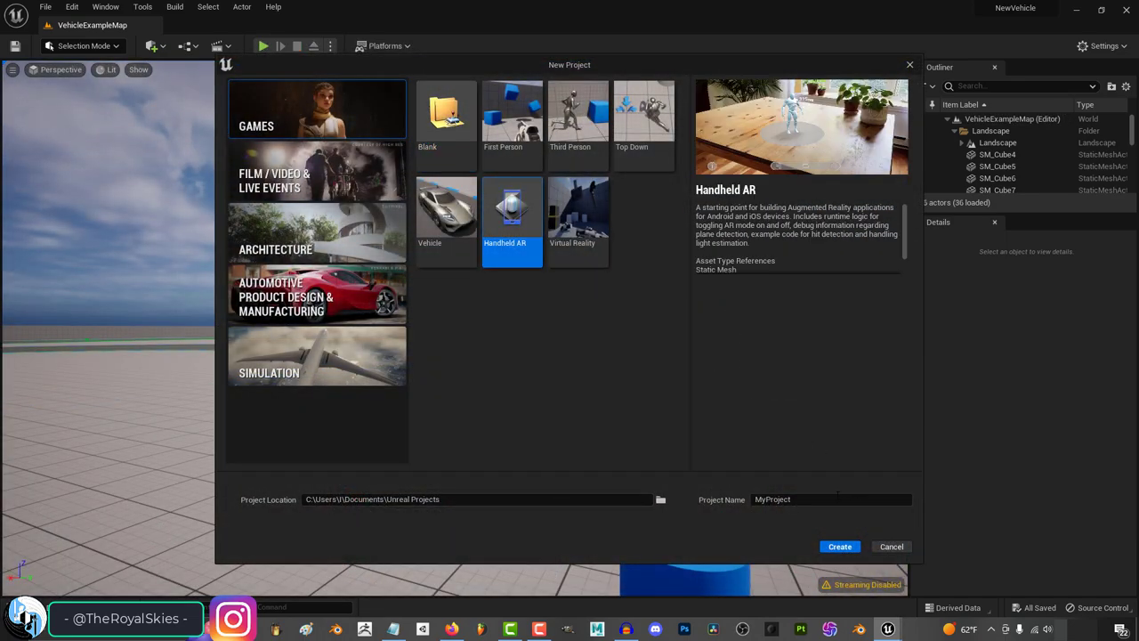
{"action": "type", "text": "NewHand"}
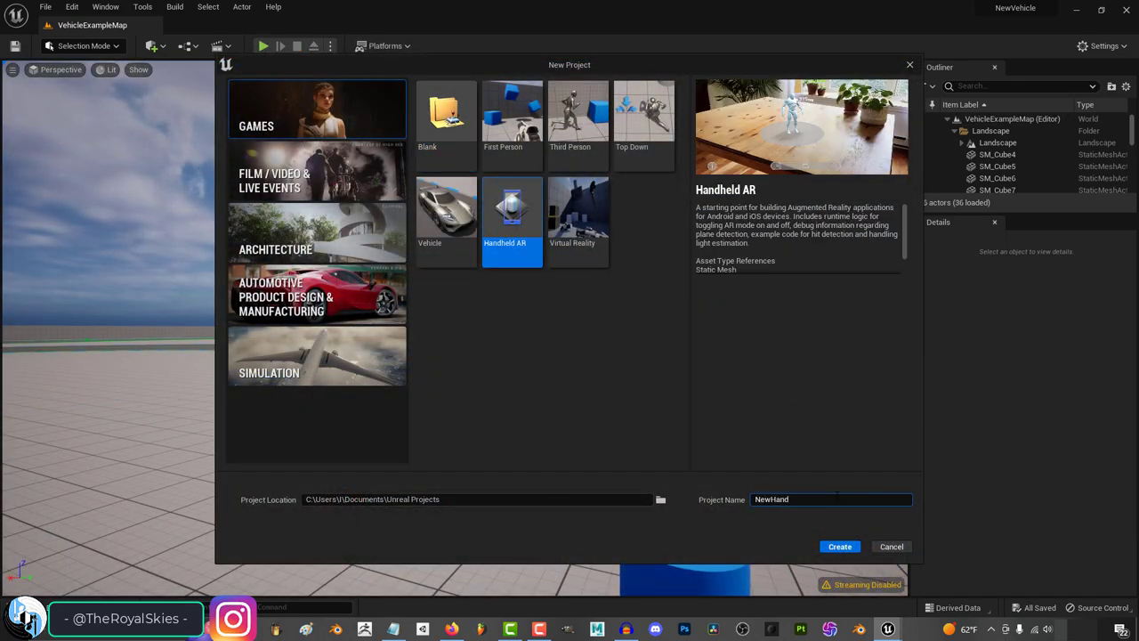
{"action": "left_click", "coordinate": [838, 546]}
{"action": "type", "text": "New"}
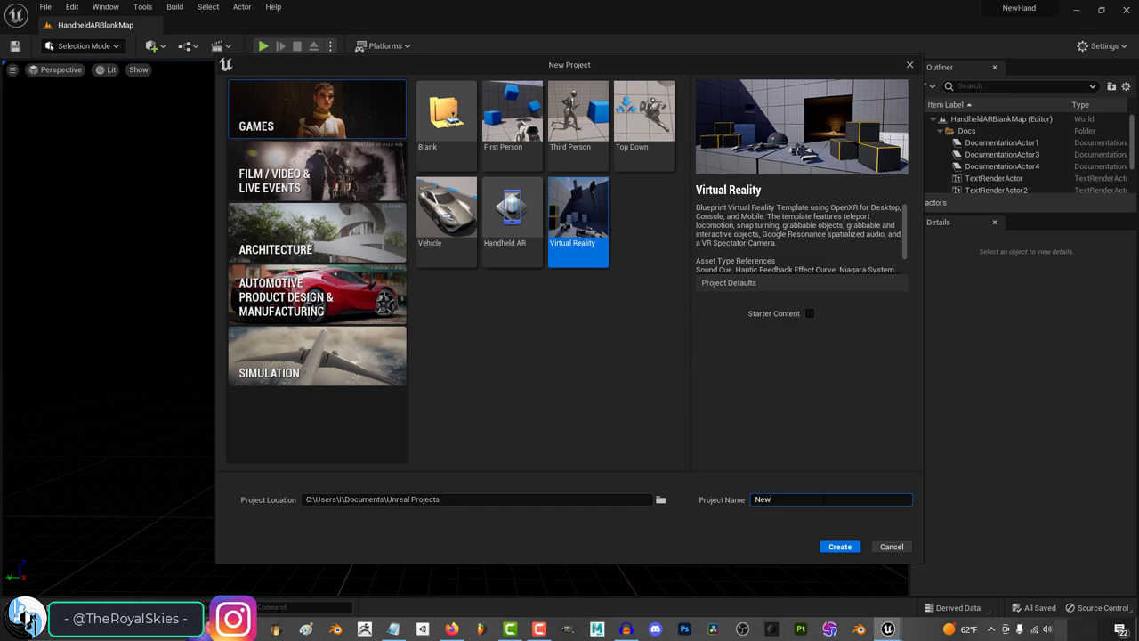
{"action": "type", "text": "Virtual"}
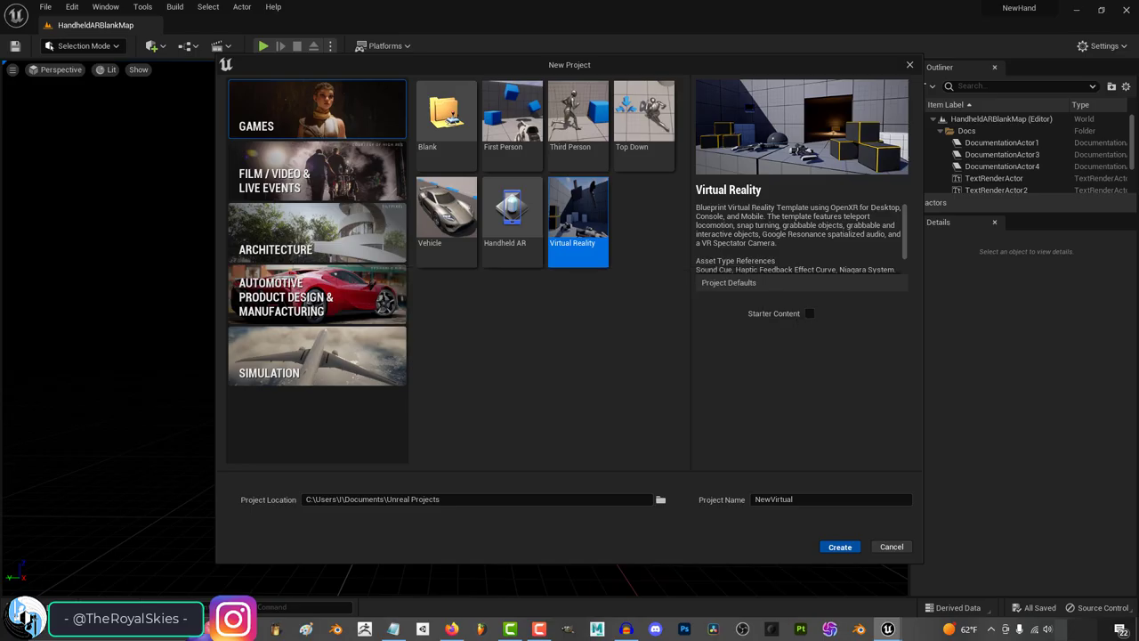
{"action": "left_click", "coordinate": [838, 547]}
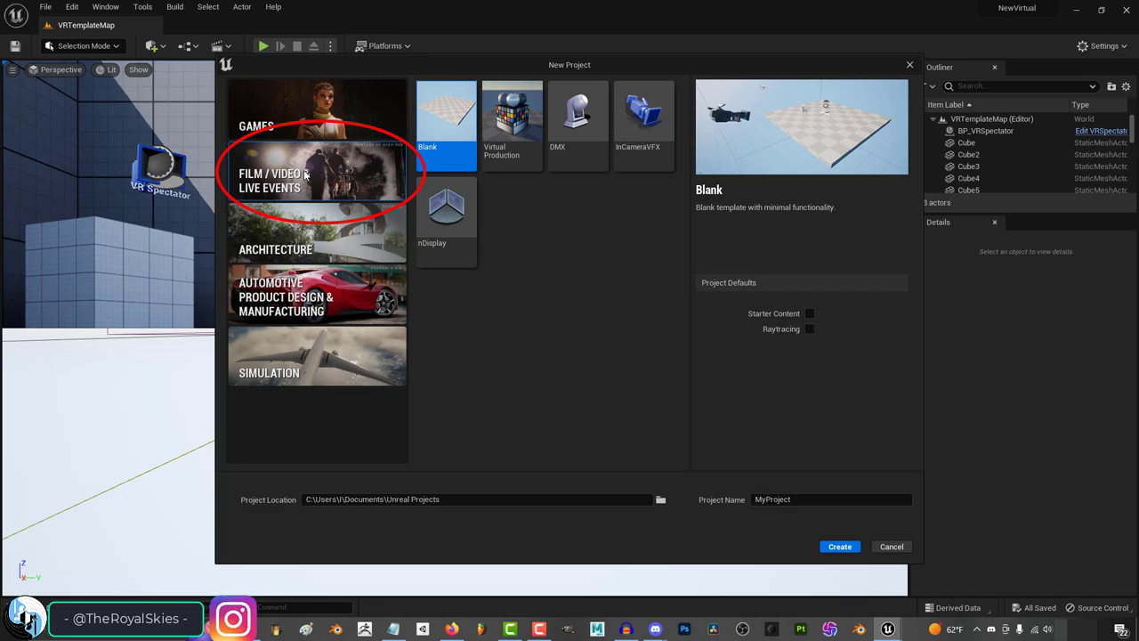
Create the NewVP and NewDisplay projects from film and live event templates like DMX and nDisplay
{"action": "left_click", "coordinate": [446, 120]}
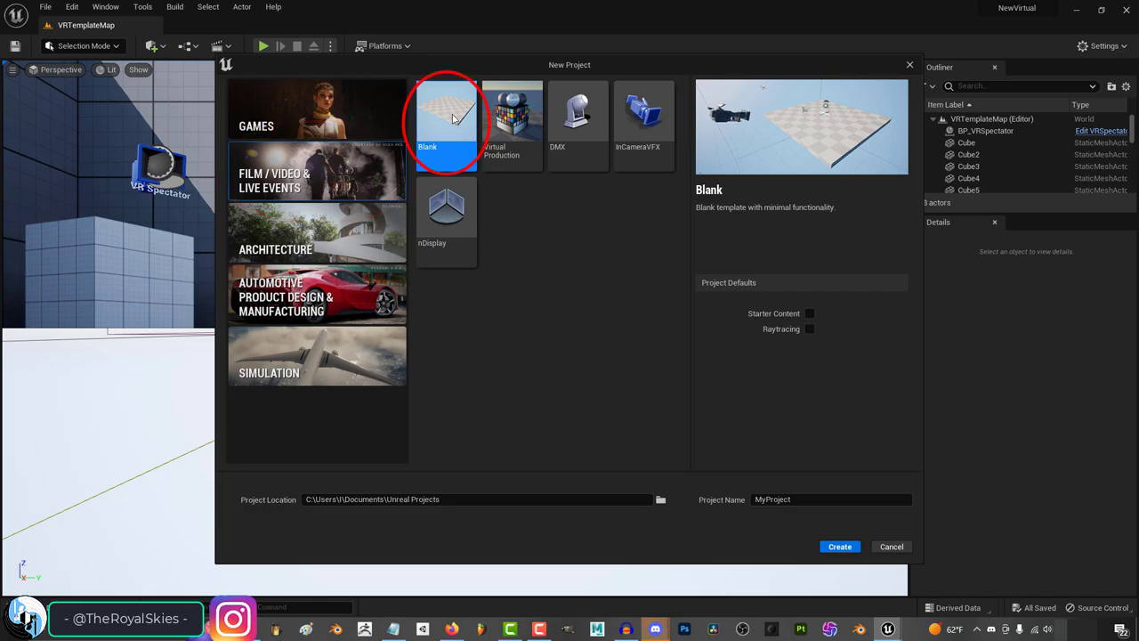
{"action": "left_click", "coordinate": [838, 546]}
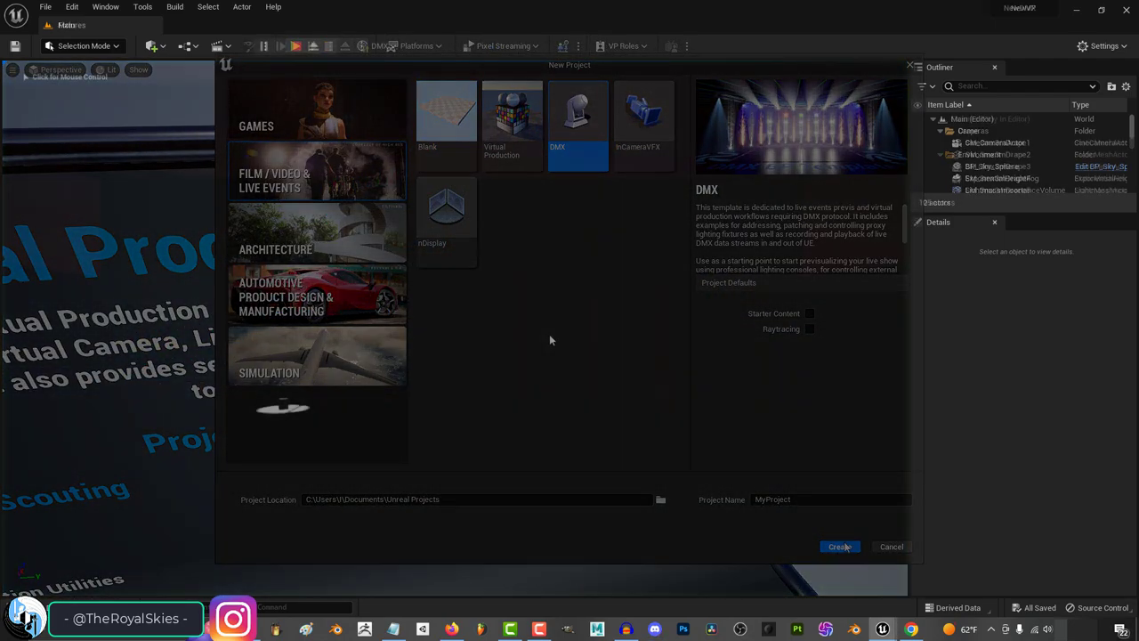
{"action": "left_click", "coordinate": [838, 546]}
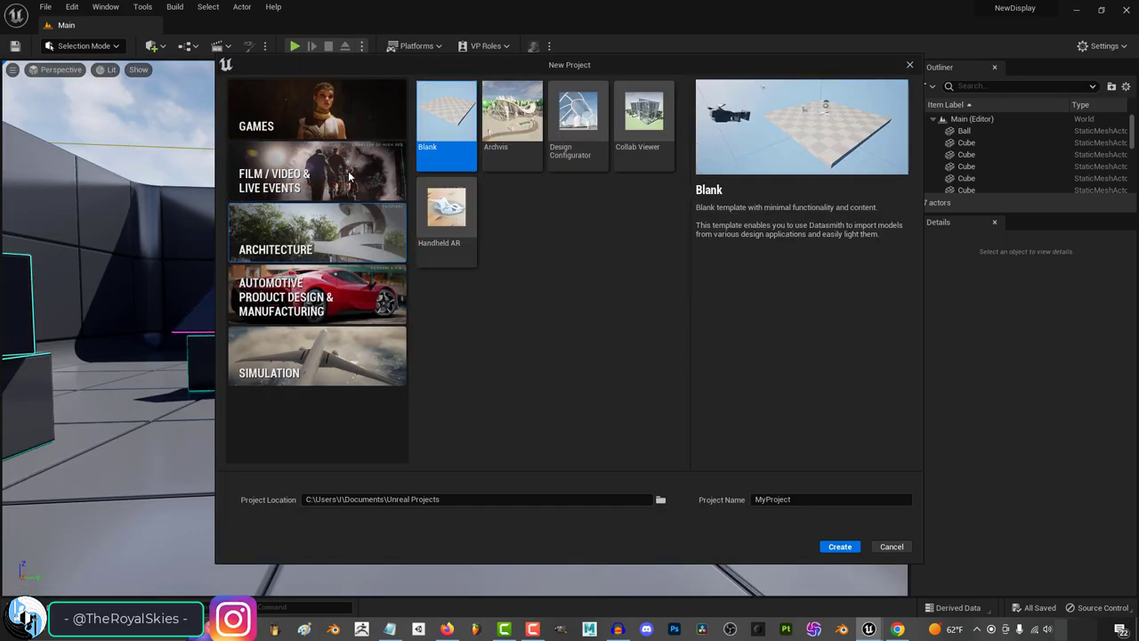
Create Design Configurator and NewCollab Collab Viewer projects from the Architecture templates
{"action": "left_click", "coordinate": [839, 546]}
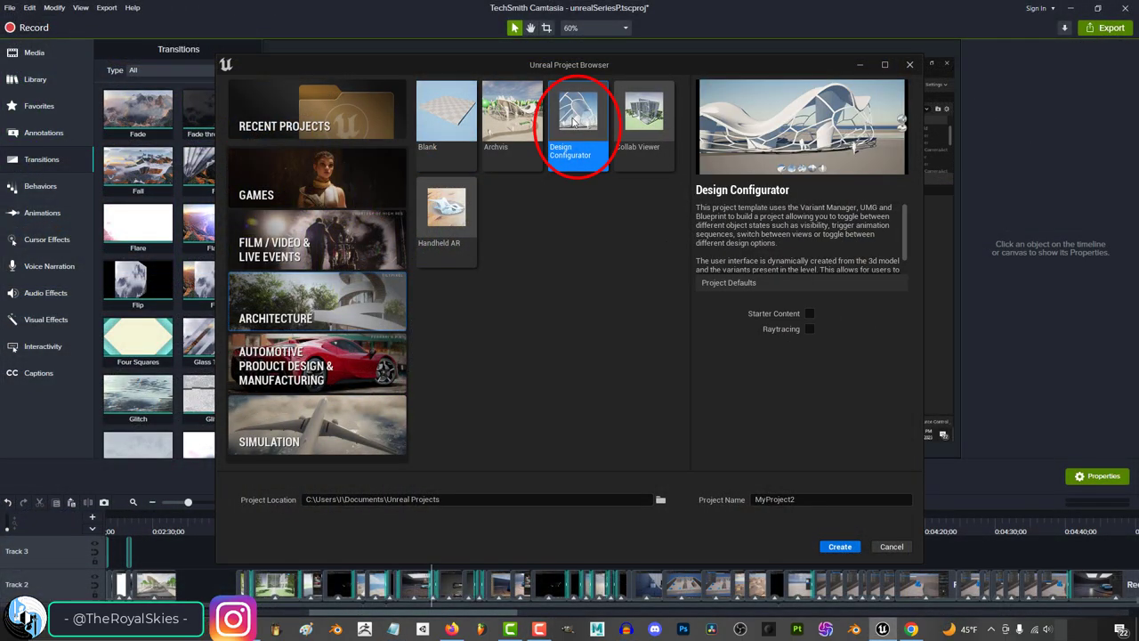
{"action": "left_click", "coordinate": [838, 547]}
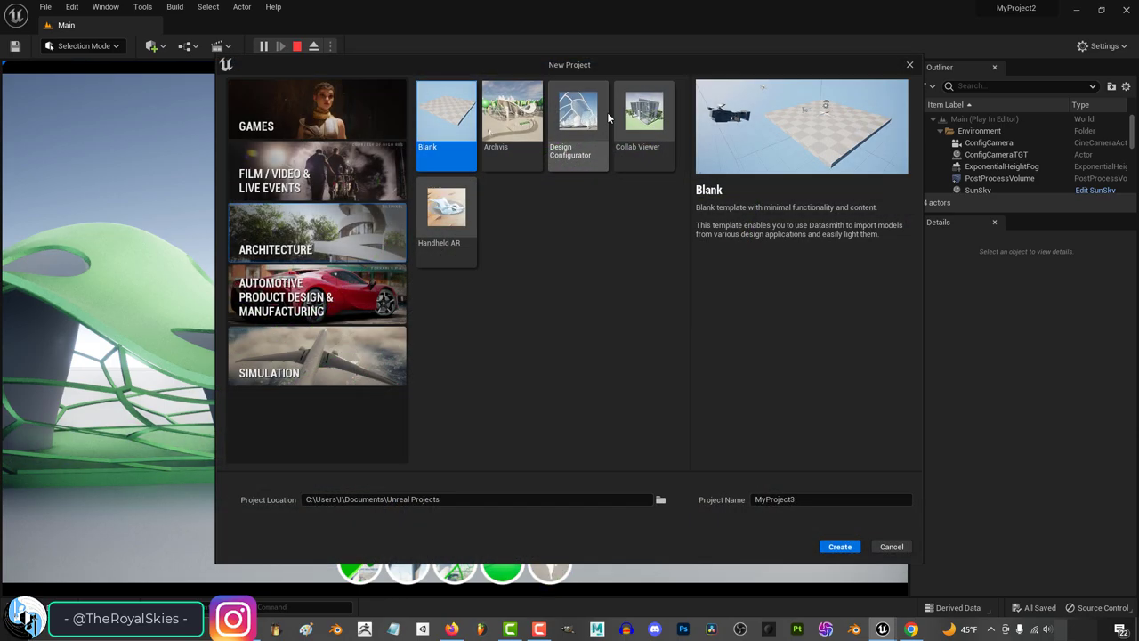
{"action": "left_click", "coordinate": [838, 547]}
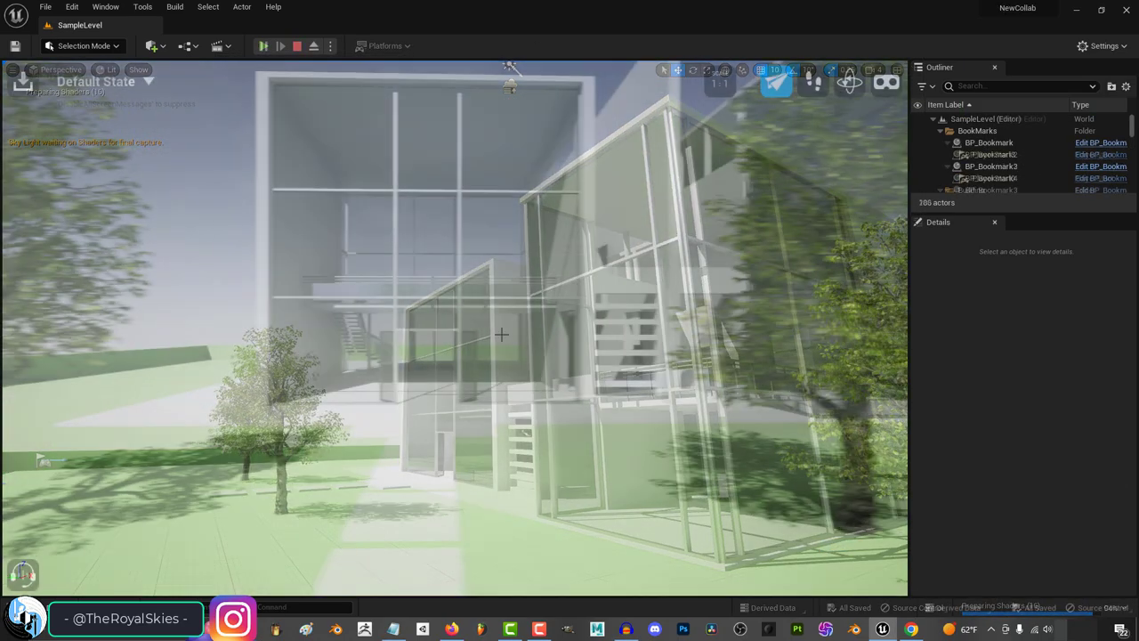
Play the Collab Viewer level, then start the NewHandHeld Architecture Handheld AR project
{"action": "left_click", "coordinate": [263, 45]}
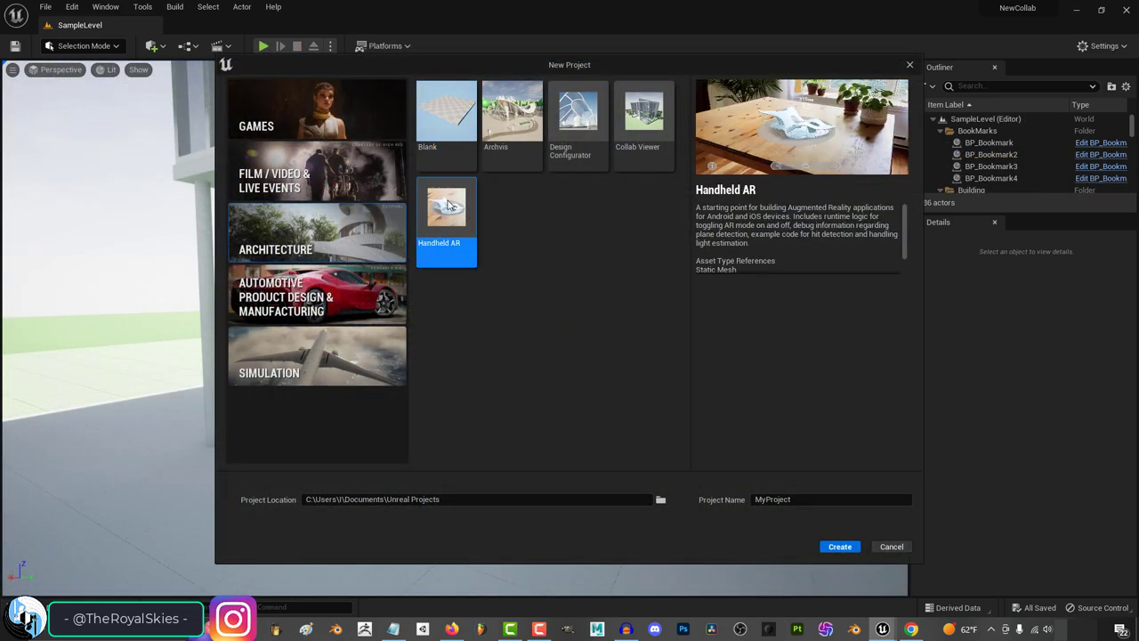
{"action": "left_click", "coordinate": [830, 499]}
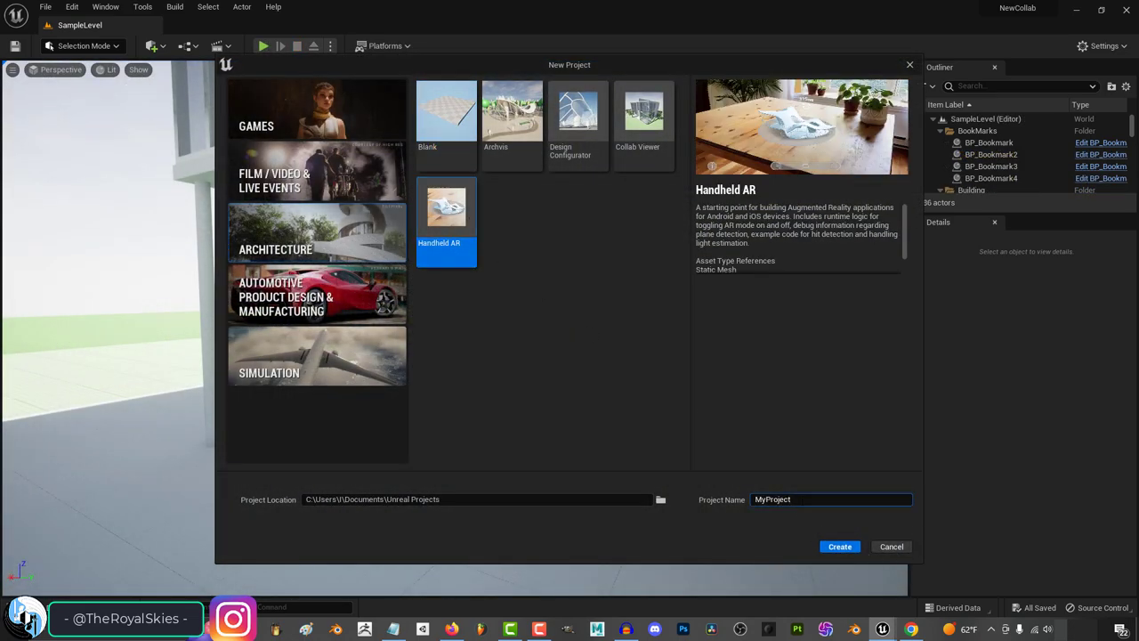
{"action": "left_click", "coordinate": [839, 547]}
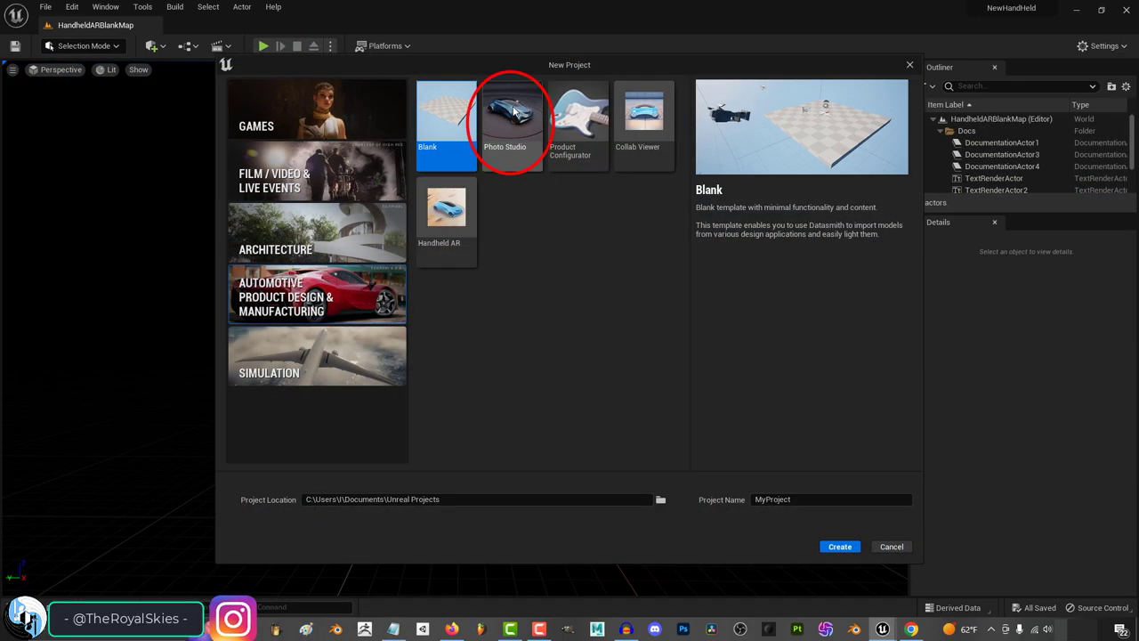
Create the NewPhotoS and NewProduct projects and swap the guitar's tremolo in the configurator
{"action": "left_click", "coordinate": [838, 546]}
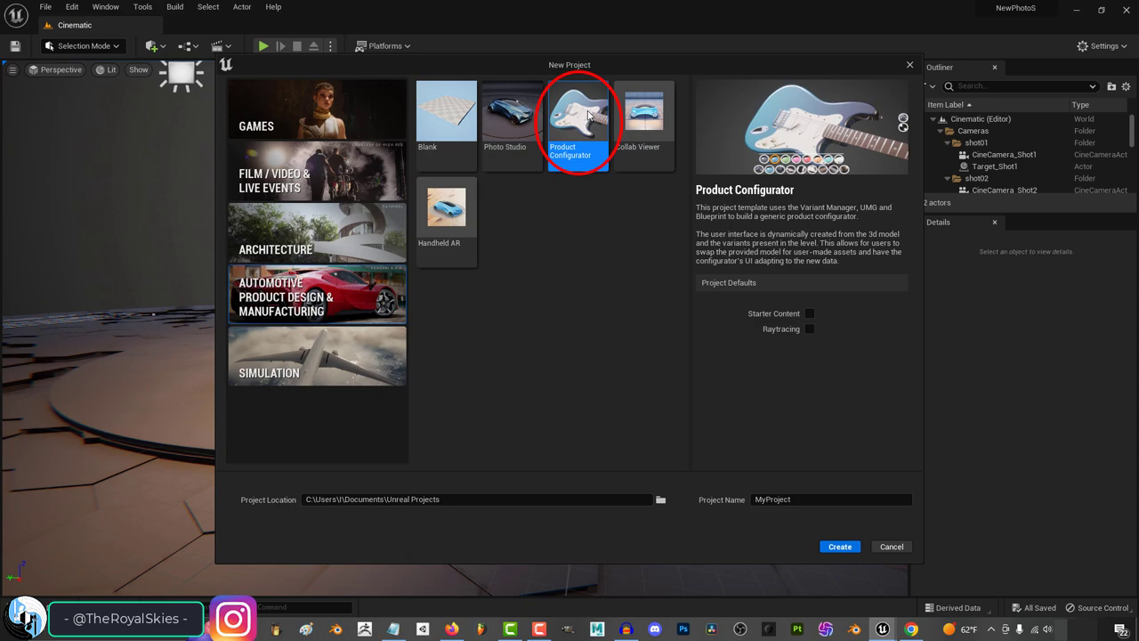
{"action": "left_click", "coordinate": [838, 545]}
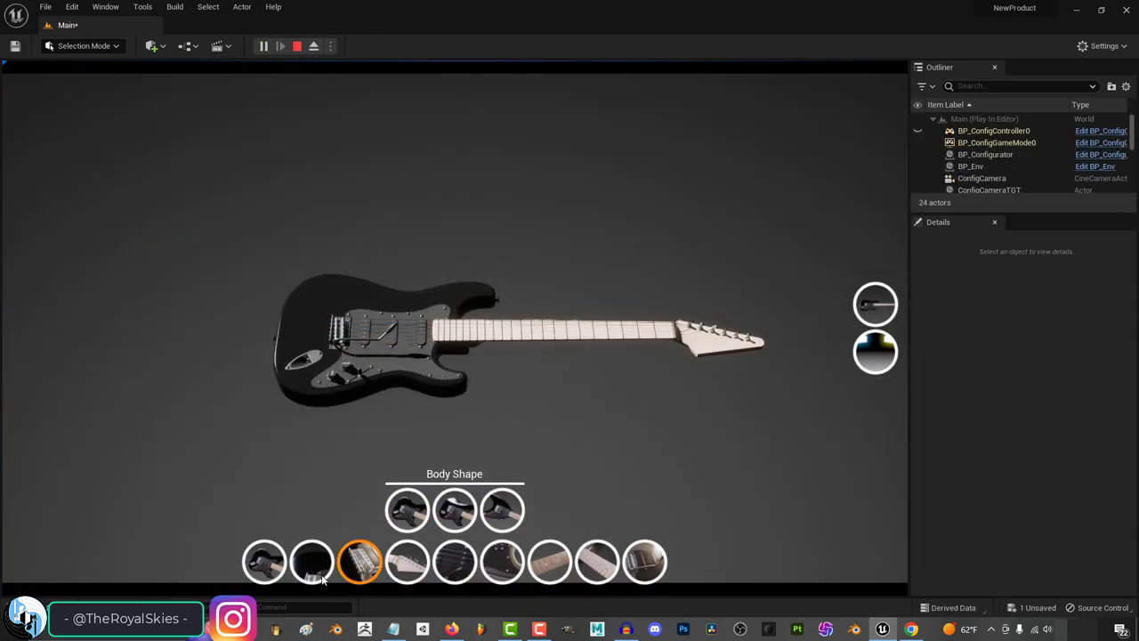
{"action": "left_click", "coordinate": [311, 562]}
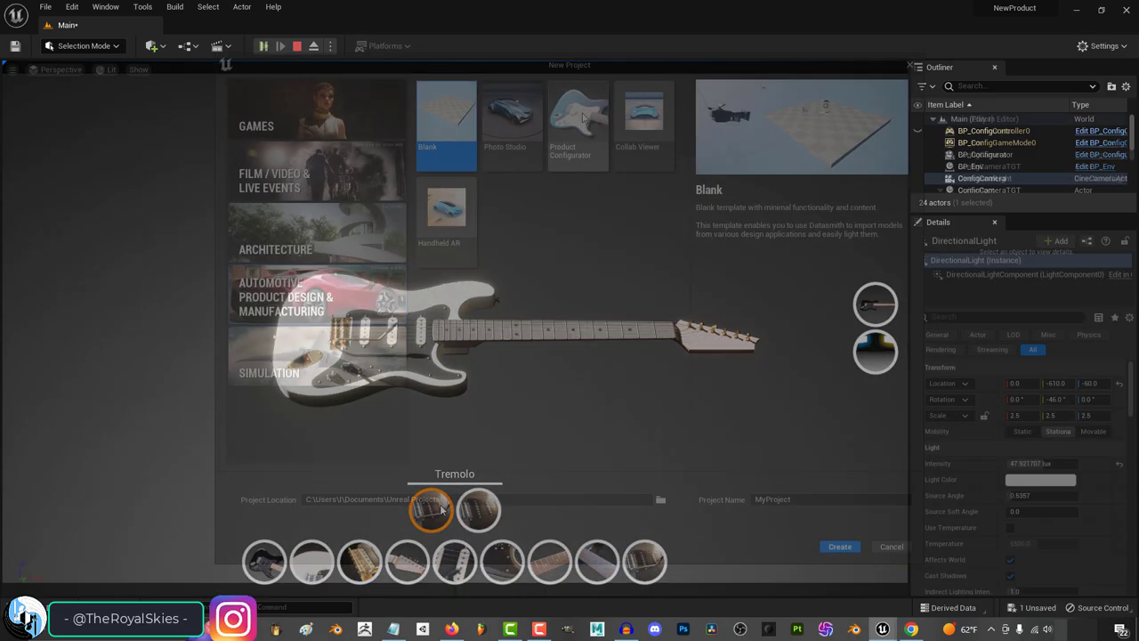
{"action": "left_click", "coordinate": [839, 546]}
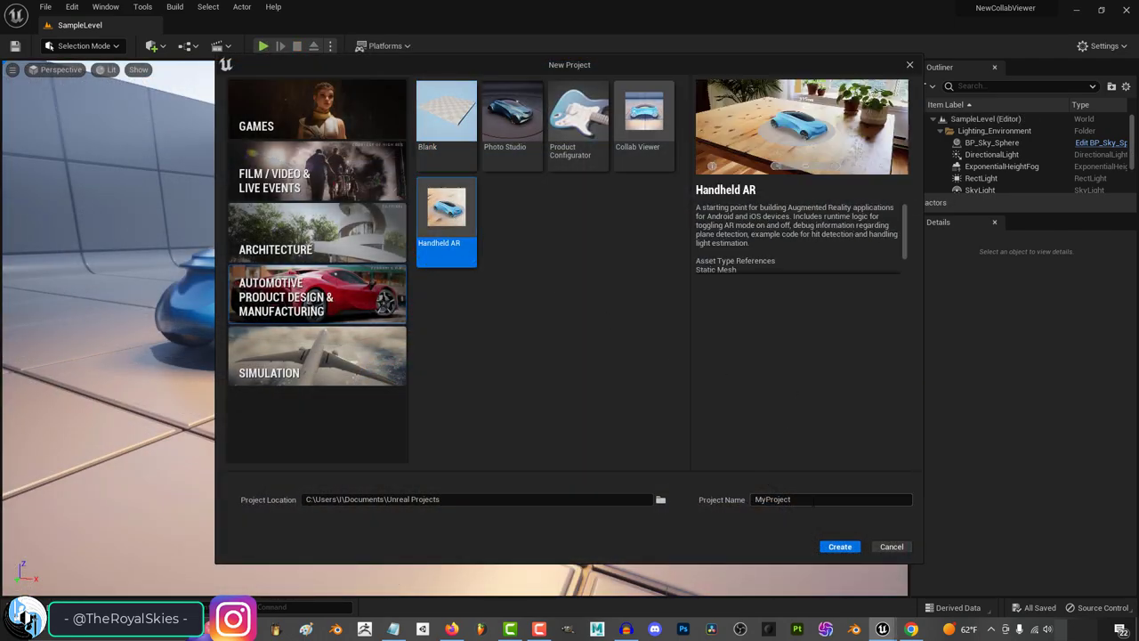
Create the automotive NewHandHeldAR project, play its level, and stop the preview
{"action": "left_click", "coordinate": [838, 547]}
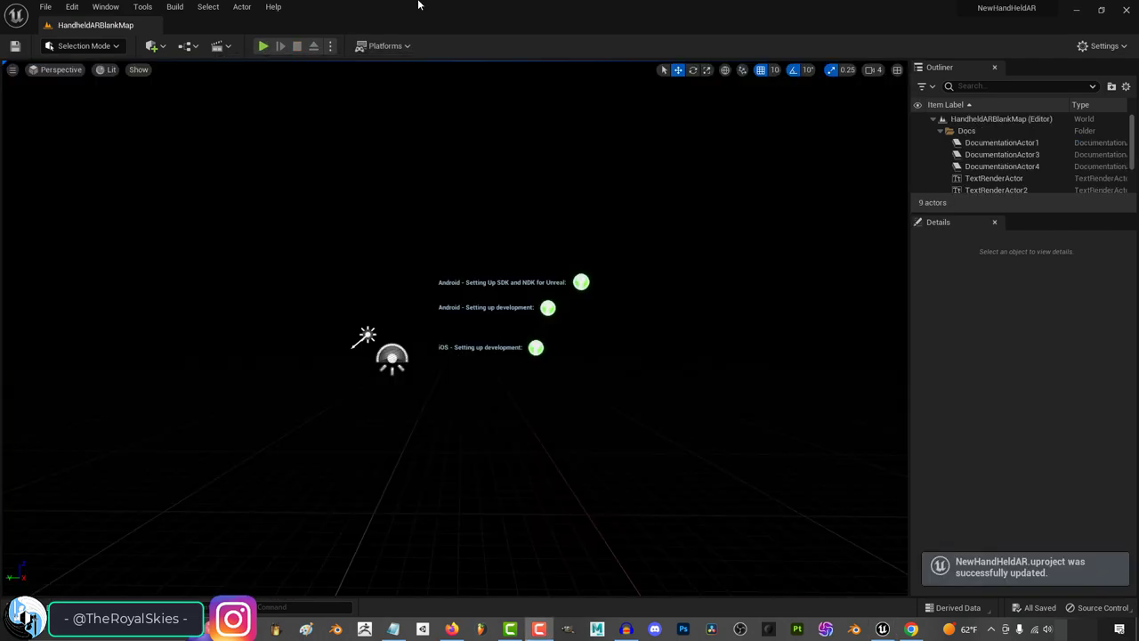
{"action": "left_click", "coordinate": [262, 45]}
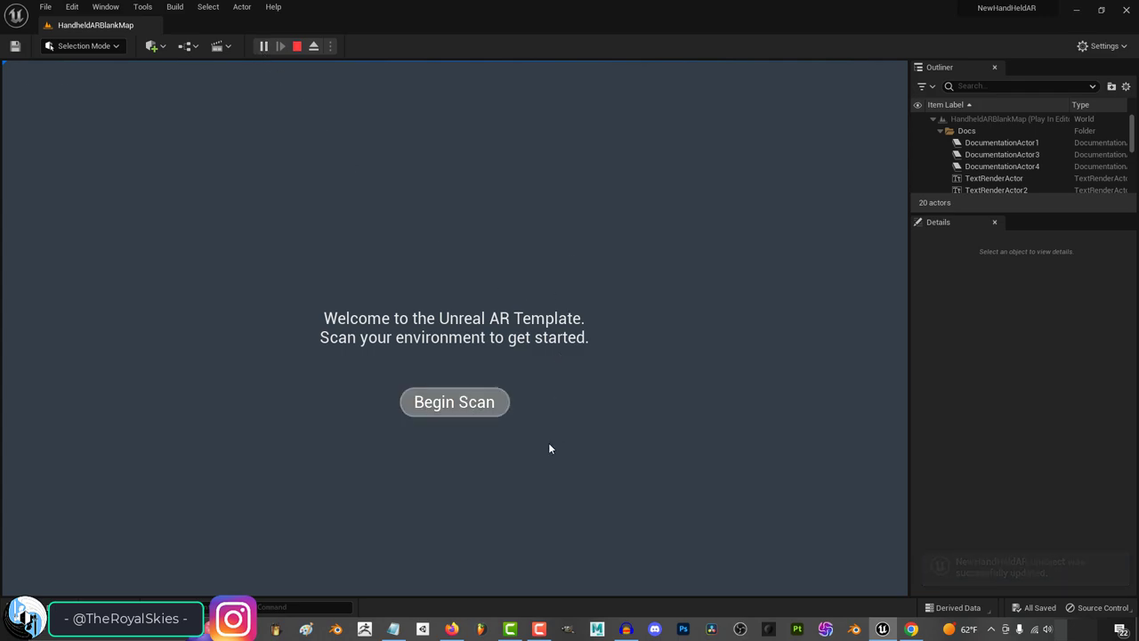
{"action": "left_click", "coordinate": [454, 401]}
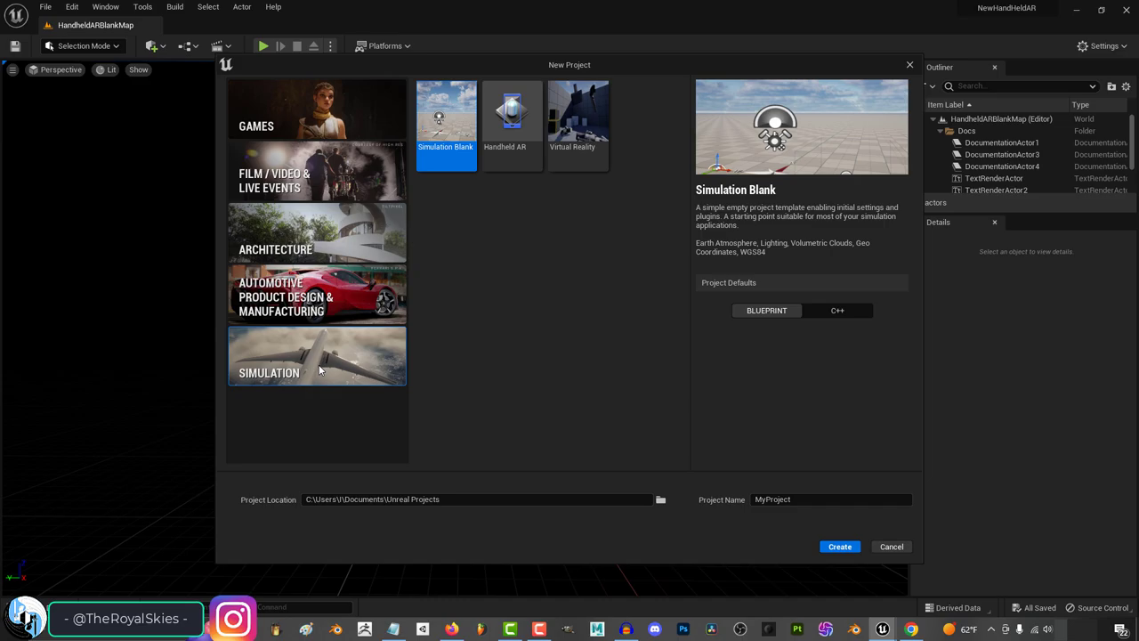
Create the NewSim Blank, NewHandAr Handheld AR and NewVR Virtual Reality simulation projects
{"action": "left_click", "coordinate": [838, 546]}
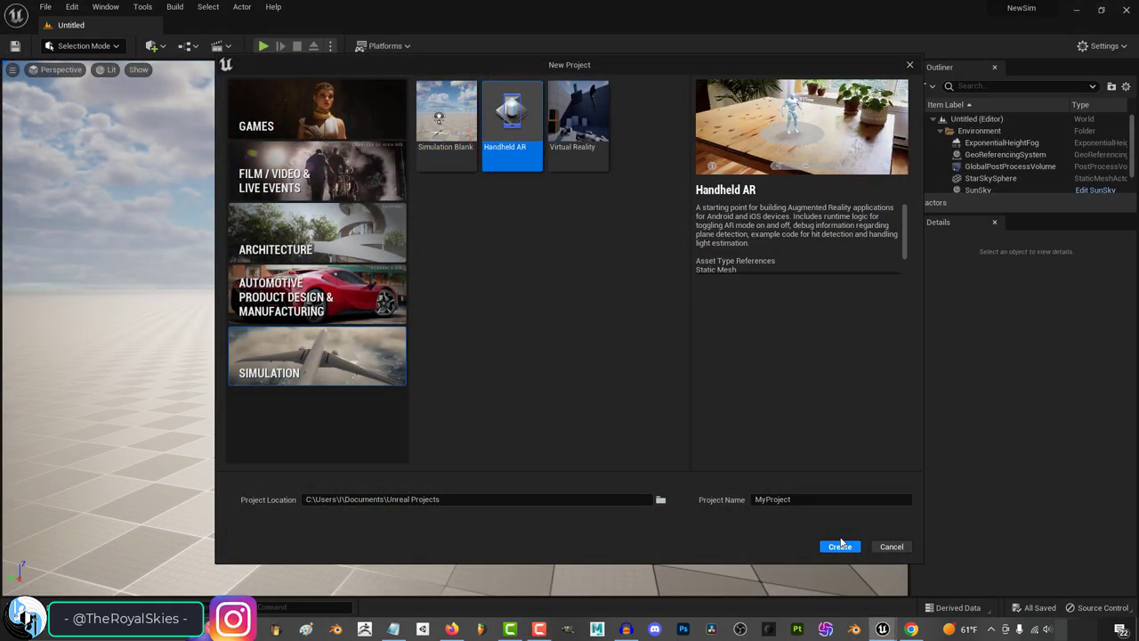
{"action": "left_click", "coordinate": [445, 116]}
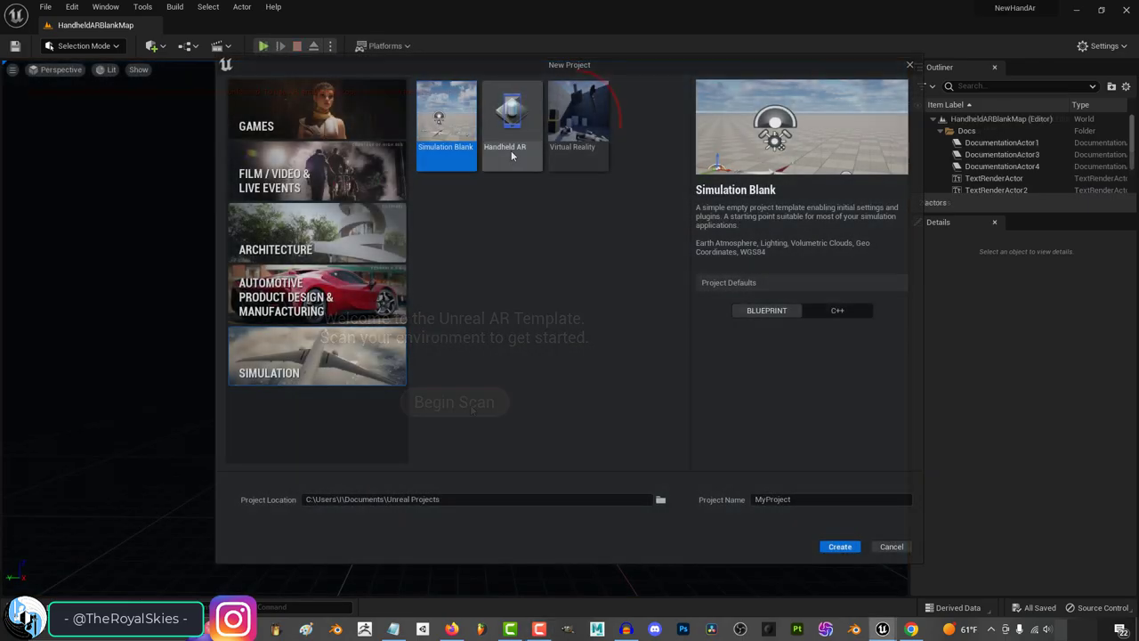
{"action": "left_click", "coordinate": [839, 546]}
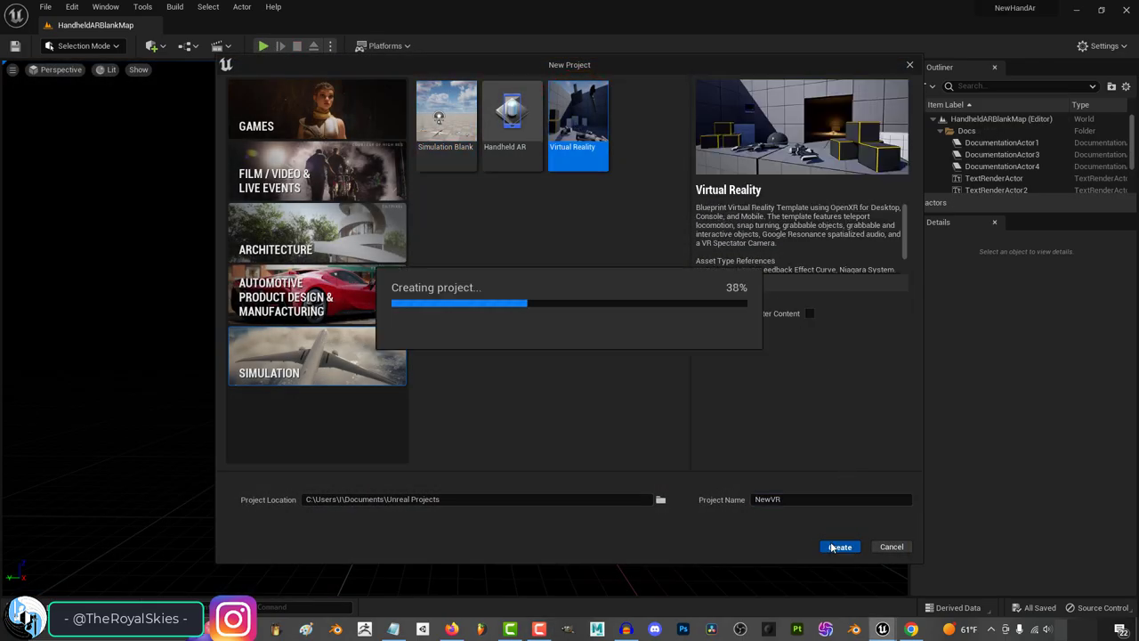
{"action": "left_click", "coordinate": [838, 546]}
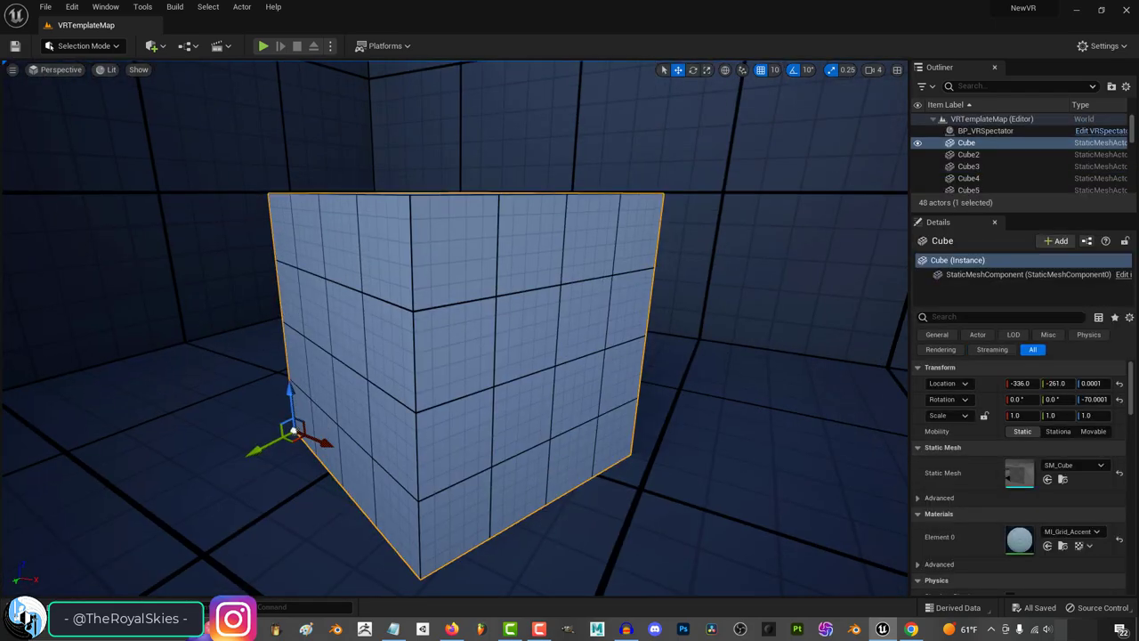
{"action": "left_click", "coordinate": [45, 7]}
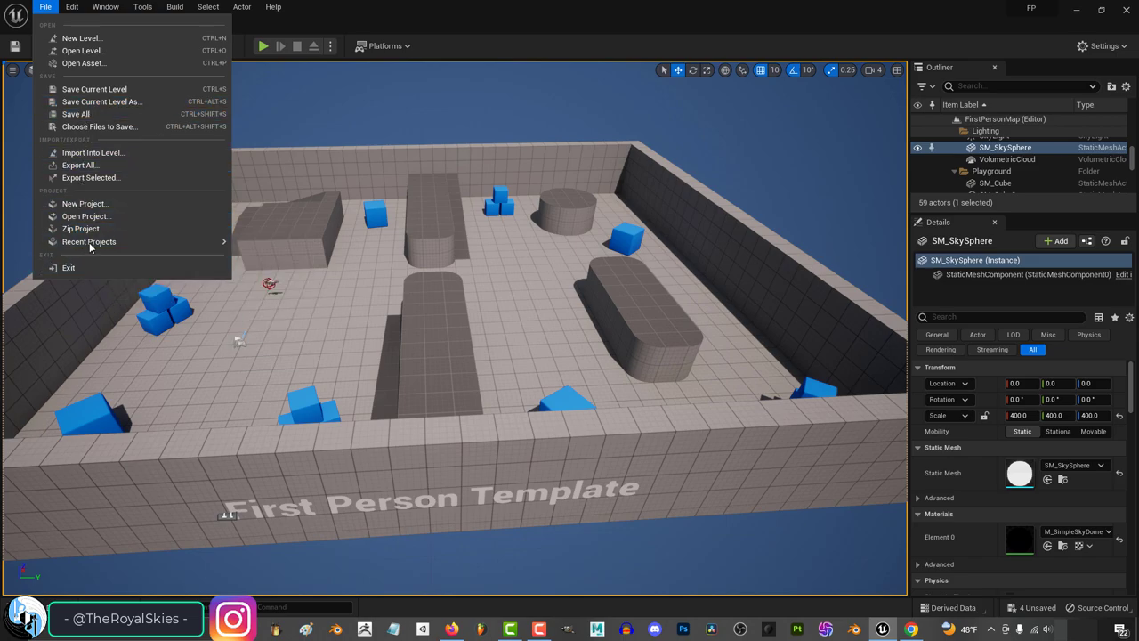
Create an empty Untitled level with File > New Level > Empty Level
{"action": "left_click", "coordinate": [81, 37]}
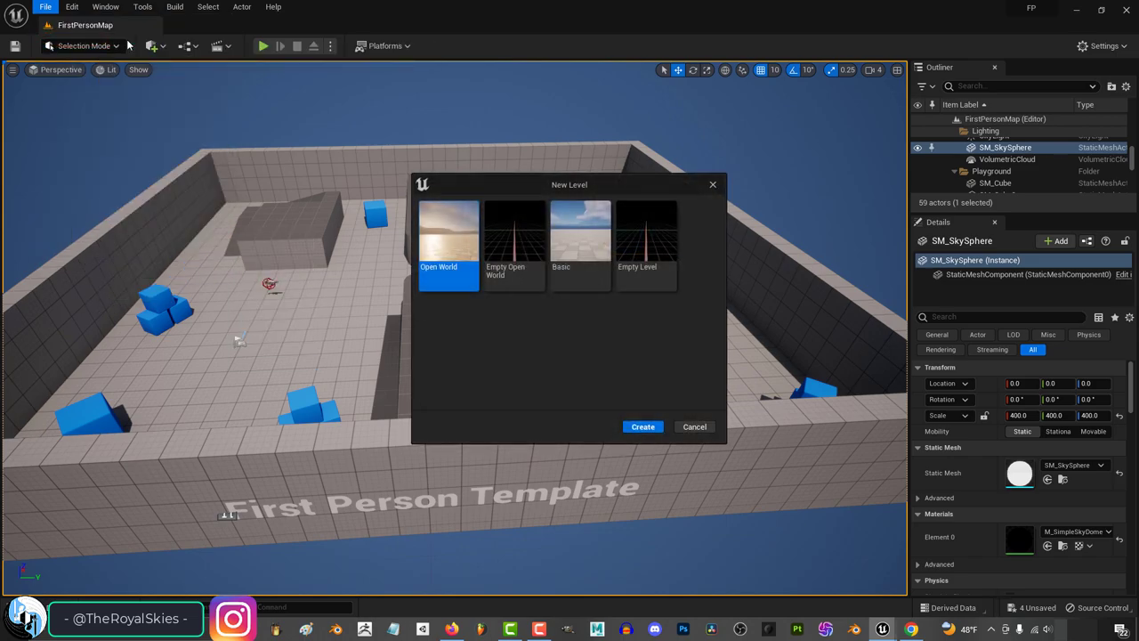
{"action": "mouse_move", "coordinate": [580, 240]}
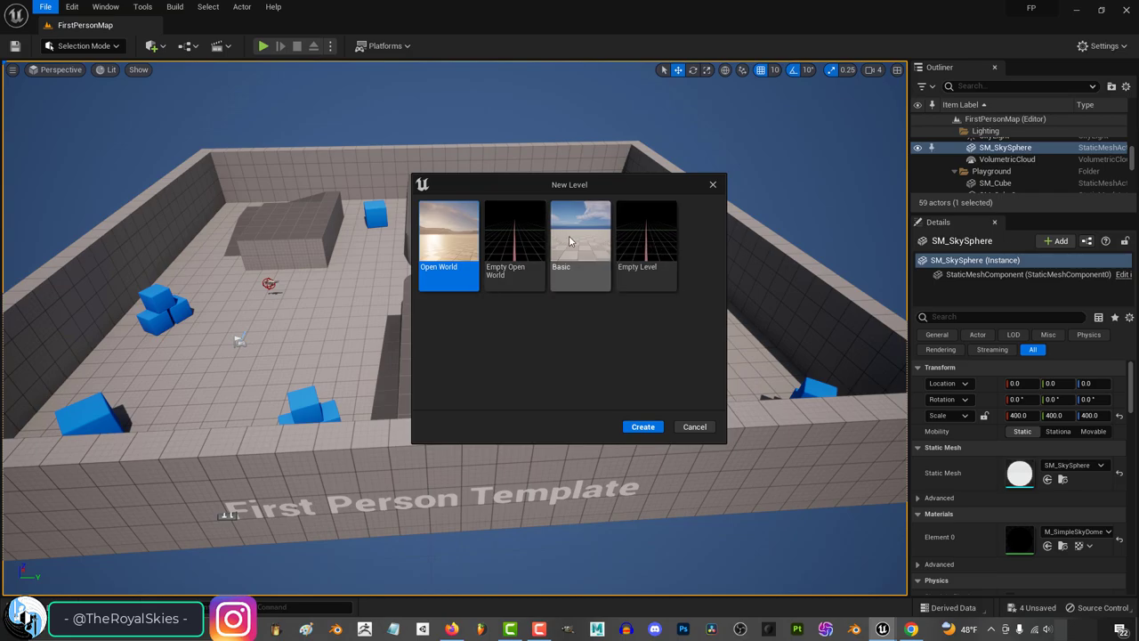
{"action": "left_click", "coordinate": [642, 426]}
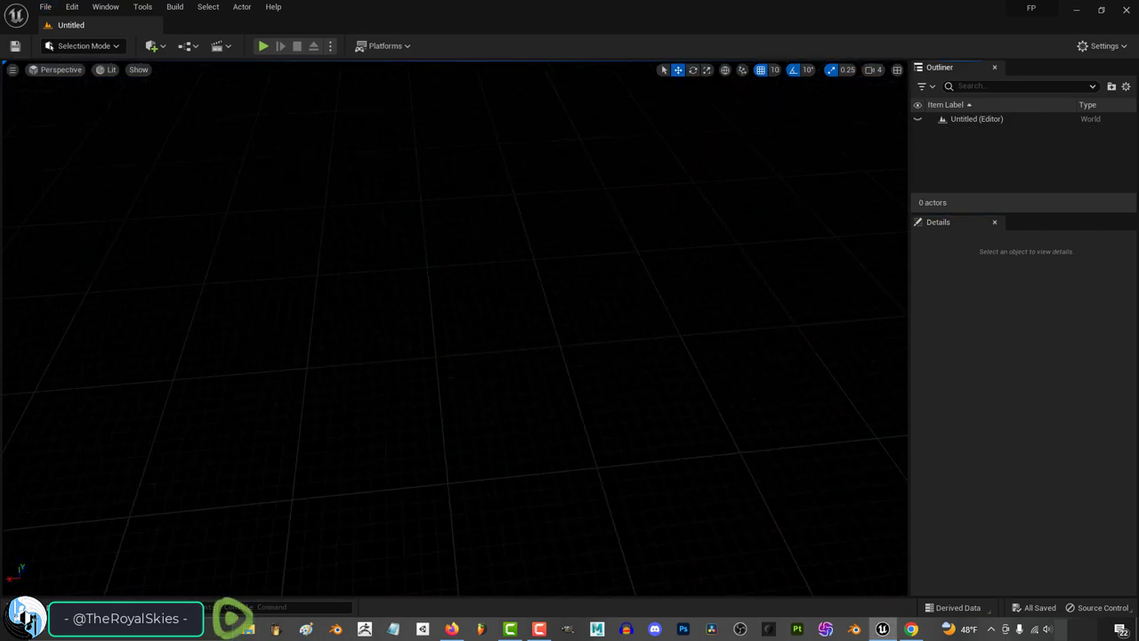
Try Open Asset's search window, then browse Save All, Import Into Level and Recent Projects
{"action": "left_click", "coordinate": [45, 7]}
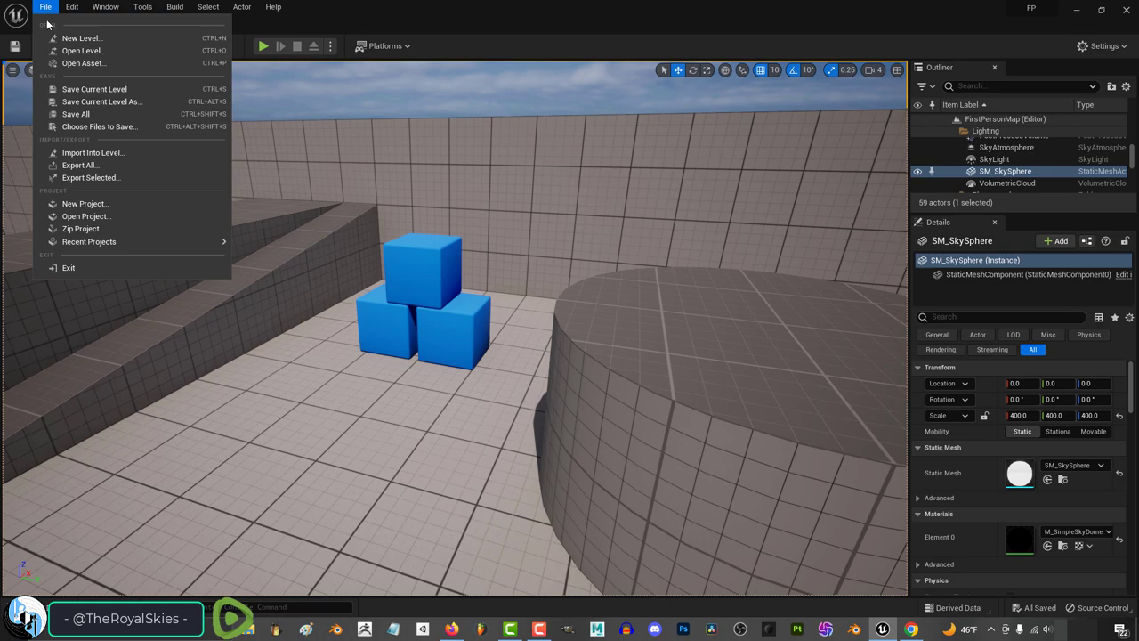
{"action": "left_click", "coordinate": [84, 51]}
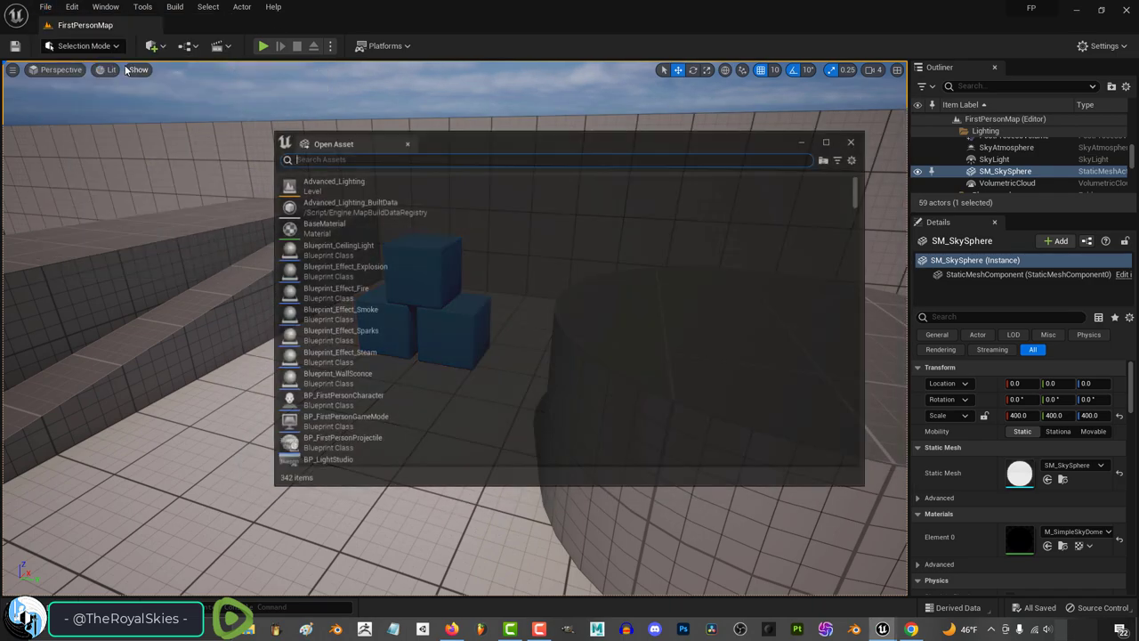
{"action": "left_click", "coordinate": [45, 7]}
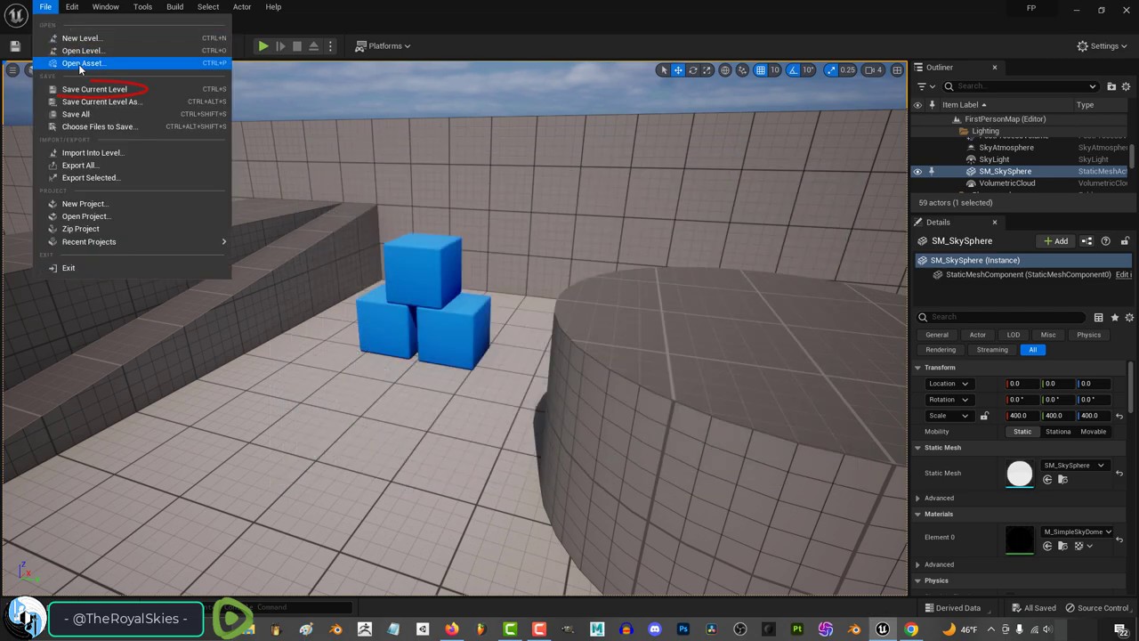
{"action": "mouse_move", "coordinate": [101, 101]}
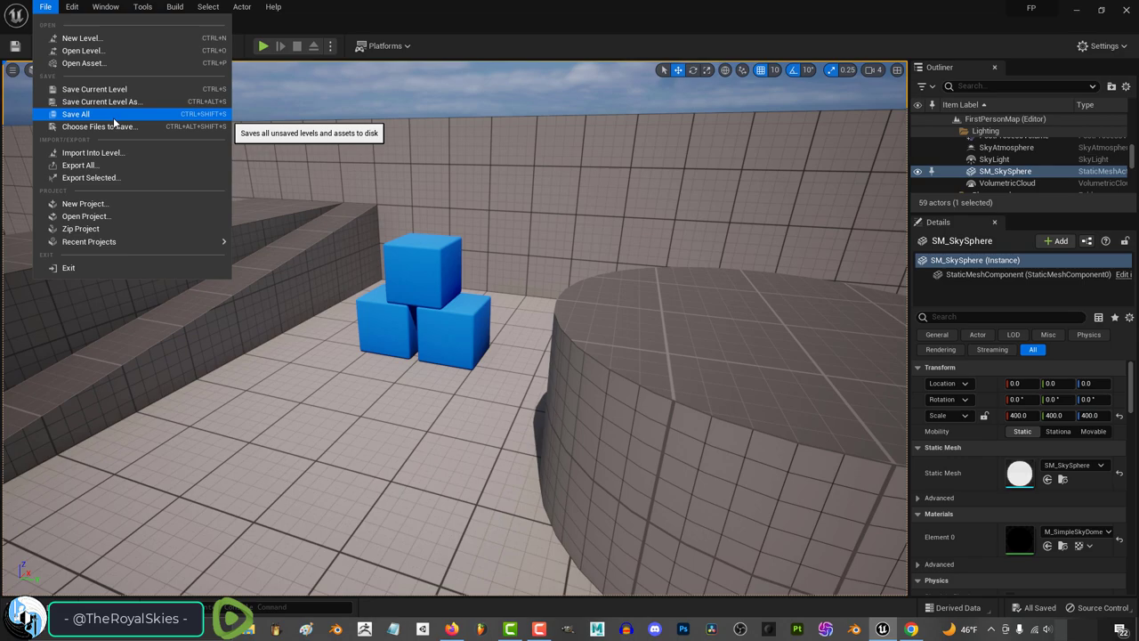
{"action": "mouse_move", "coordinate": [98, 127]}
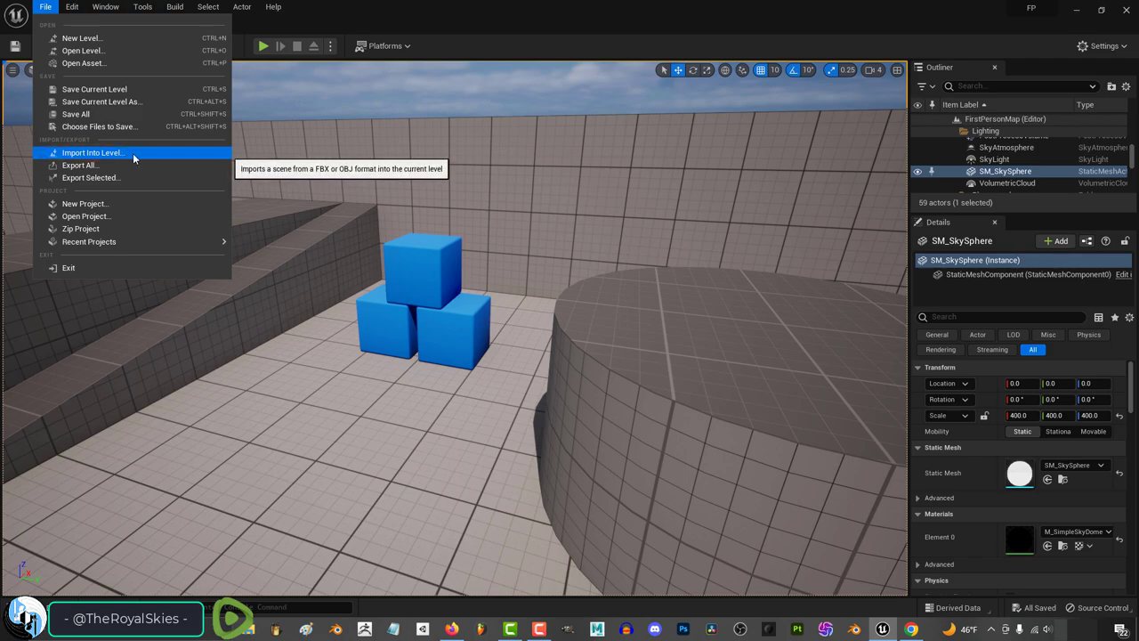
{"action": "mouse_move", "coordinate": [80, 165]}
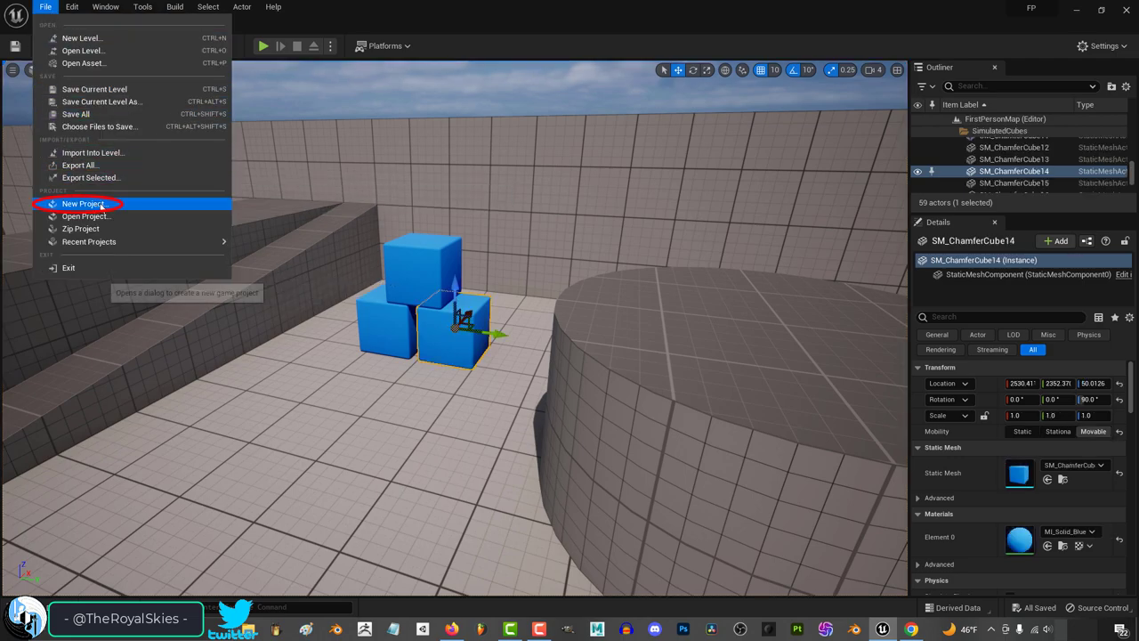
{"action": "left_click", "coordinate": [83, 204]}
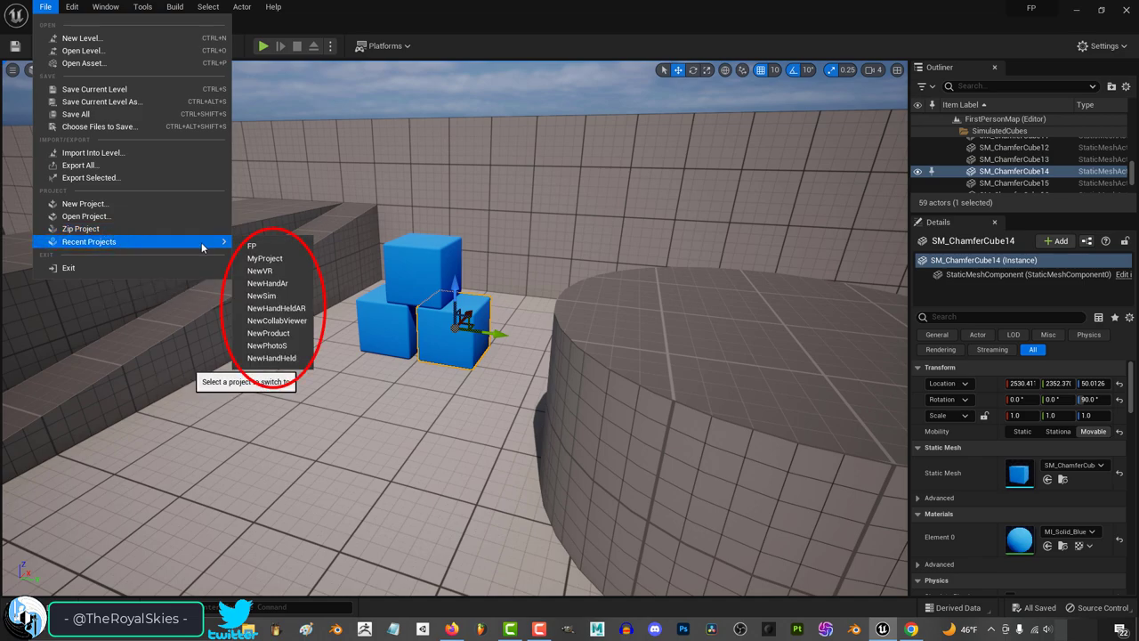
{"action": "mouse_move", "coordinate": [69, 267]}
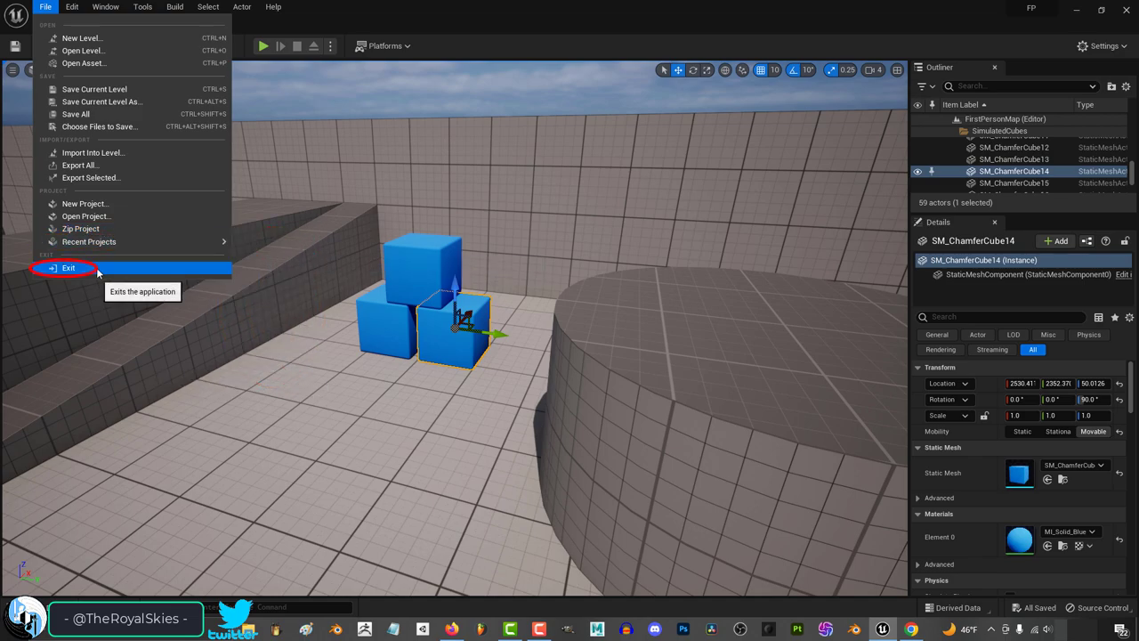